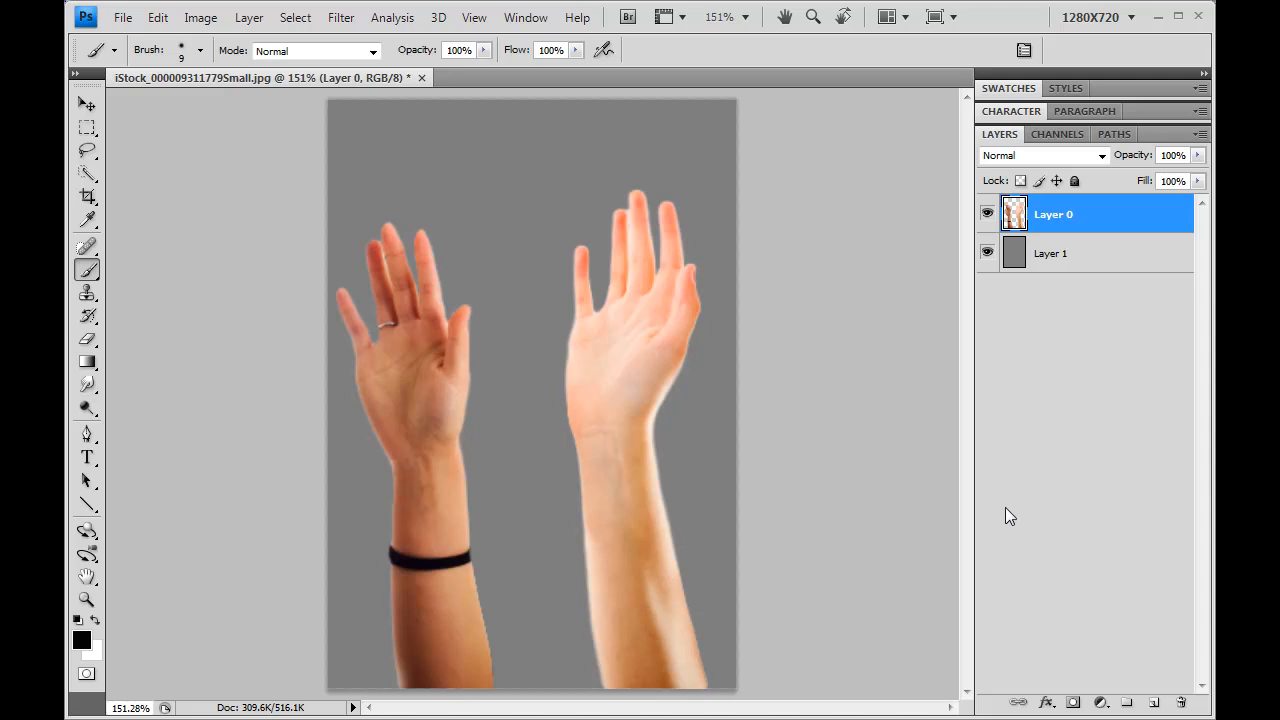
mouse_move(992, 444)
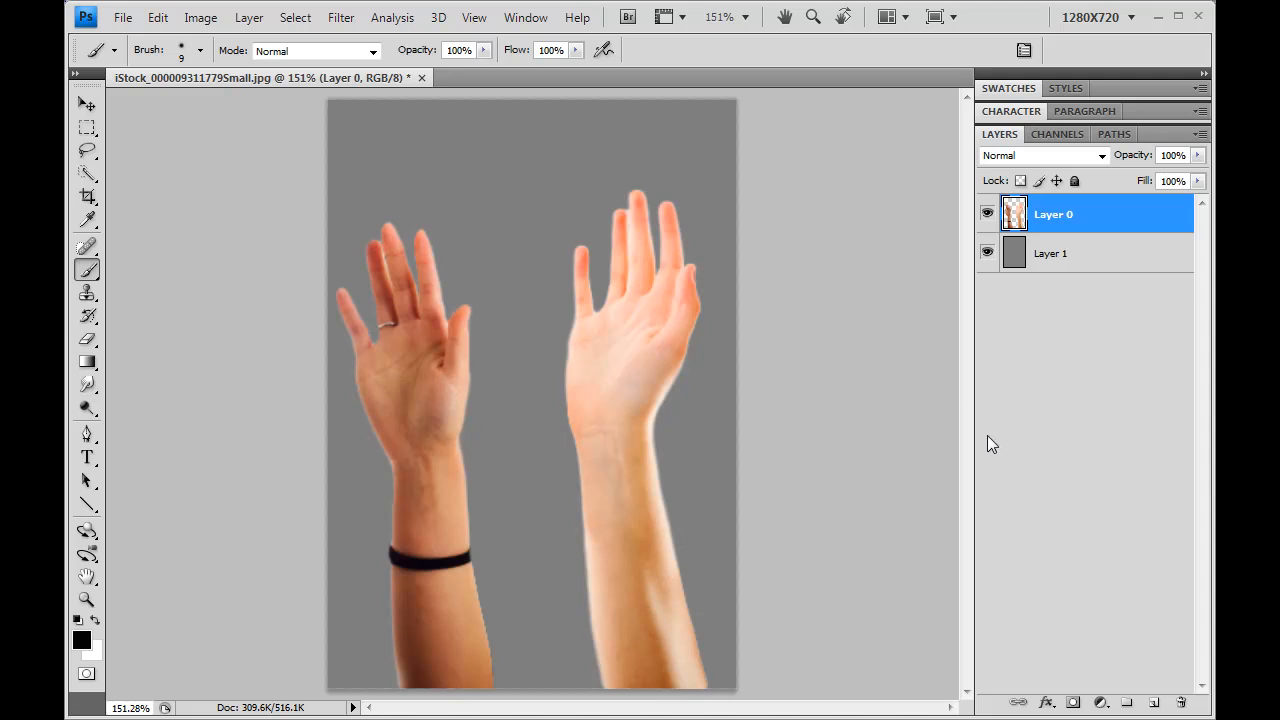
mouse_move(924, 378)
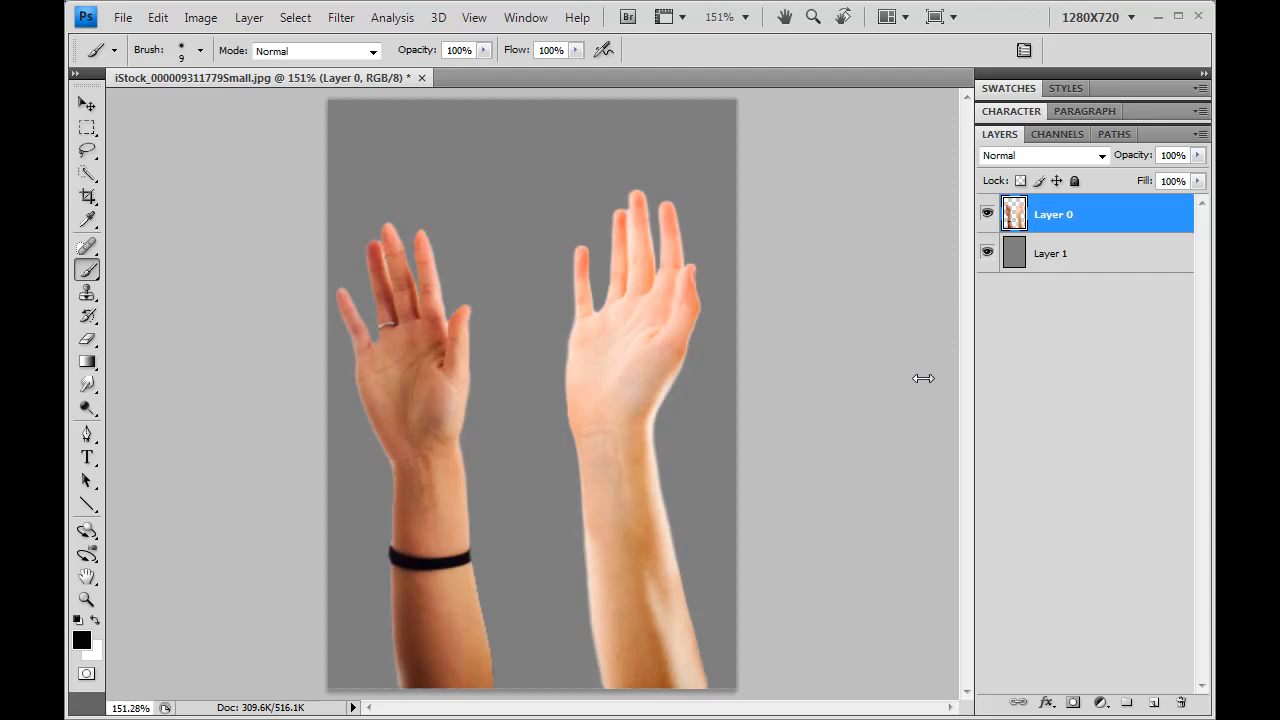
mouse_move(982, 212)
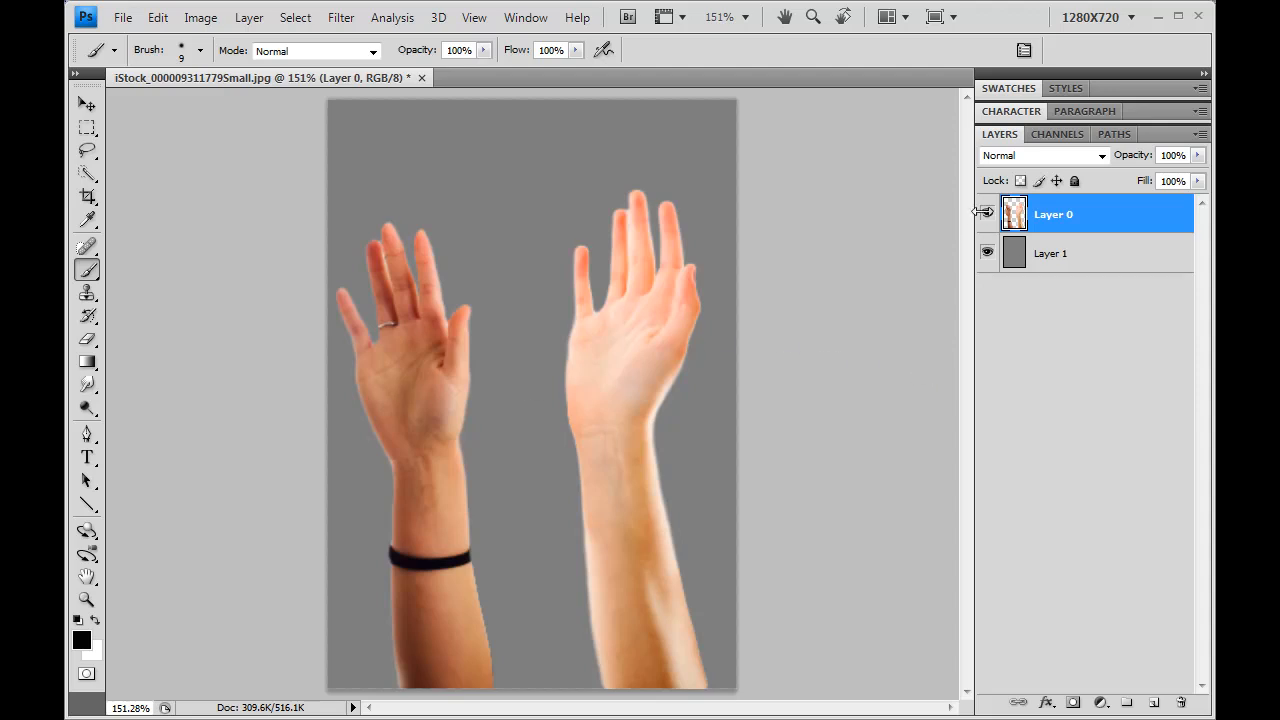
Step: Inspect the layer stack by hiding and re-showing the hands and grey background layers
left_click(988, 252)
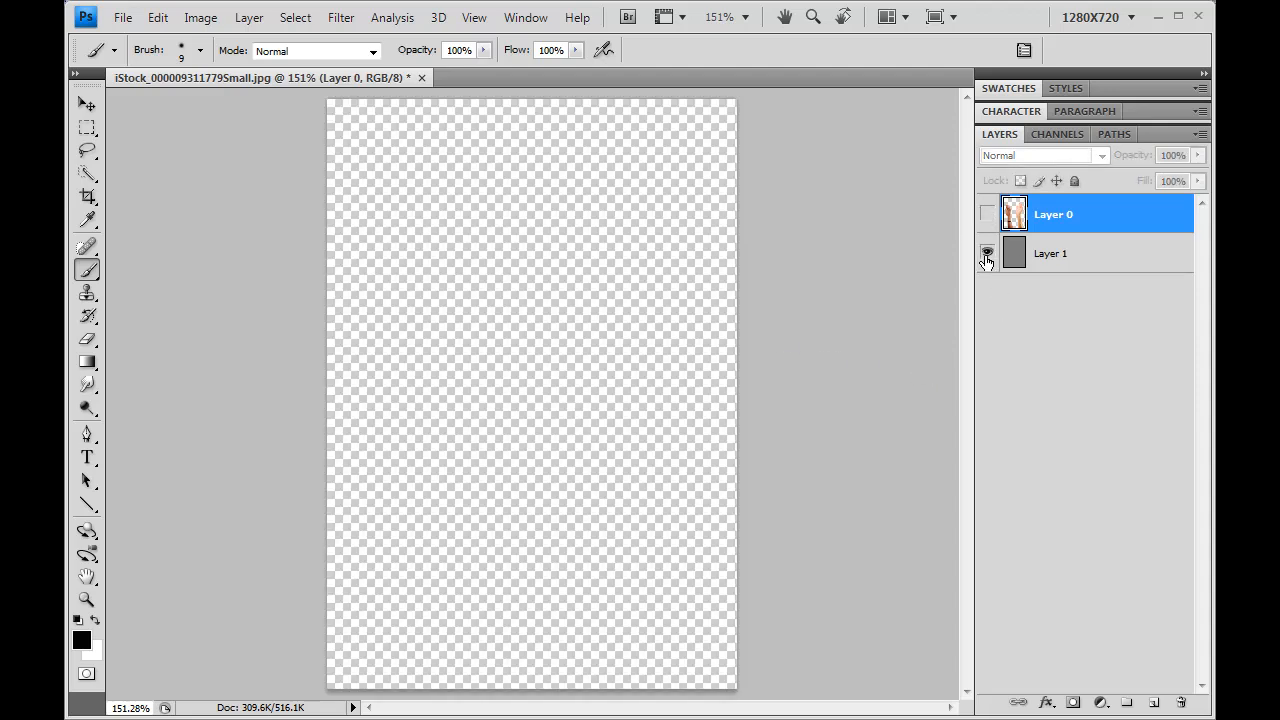
left_click(988, 214)
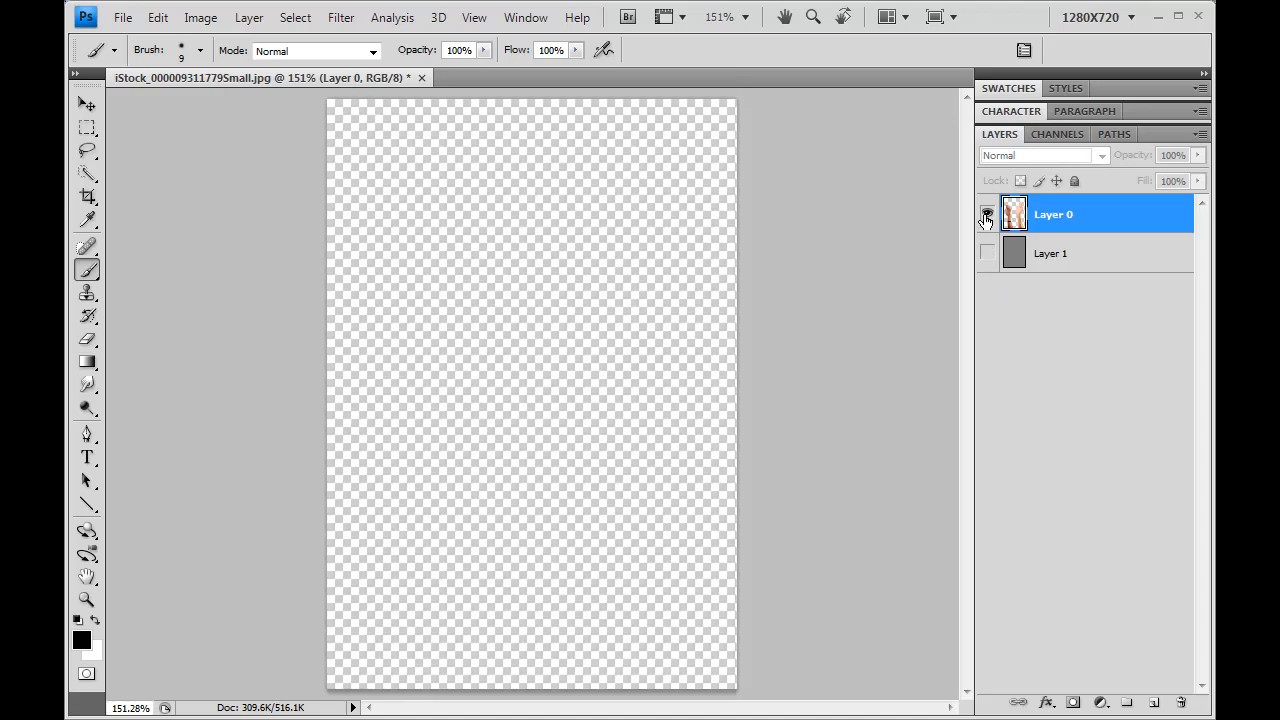
left_click(986, 212)
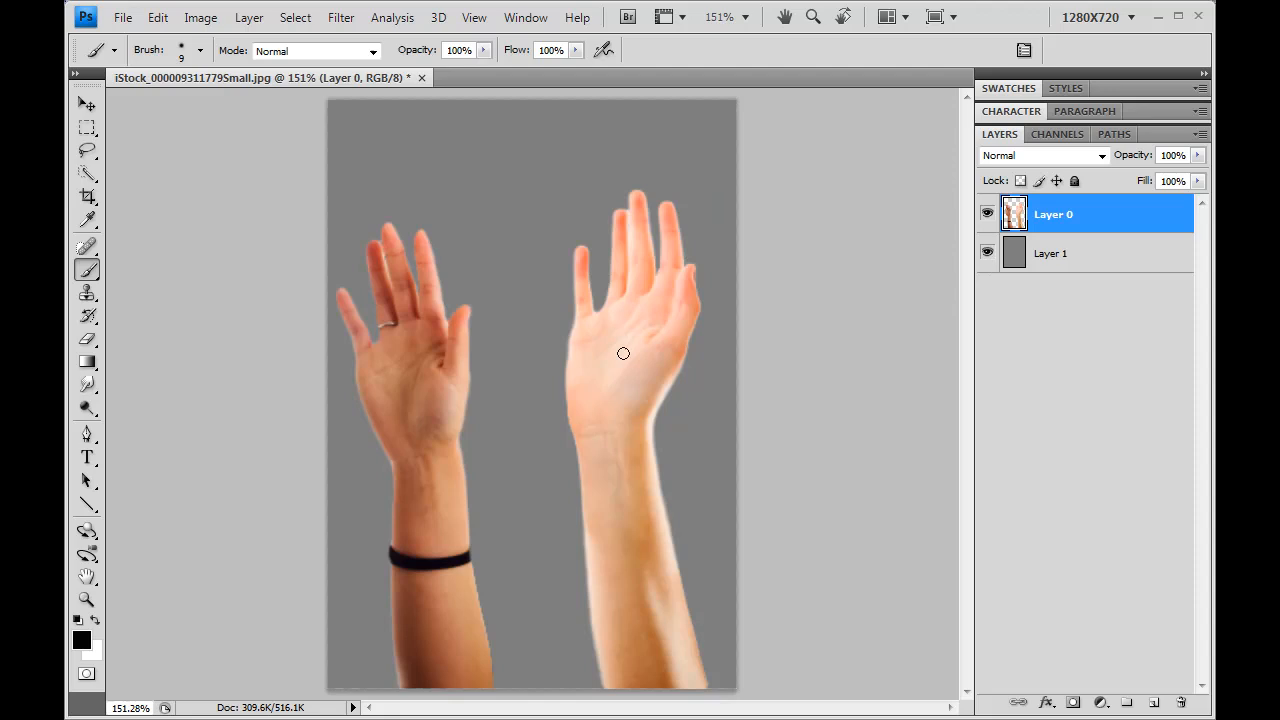
mouse_move(388, 382)
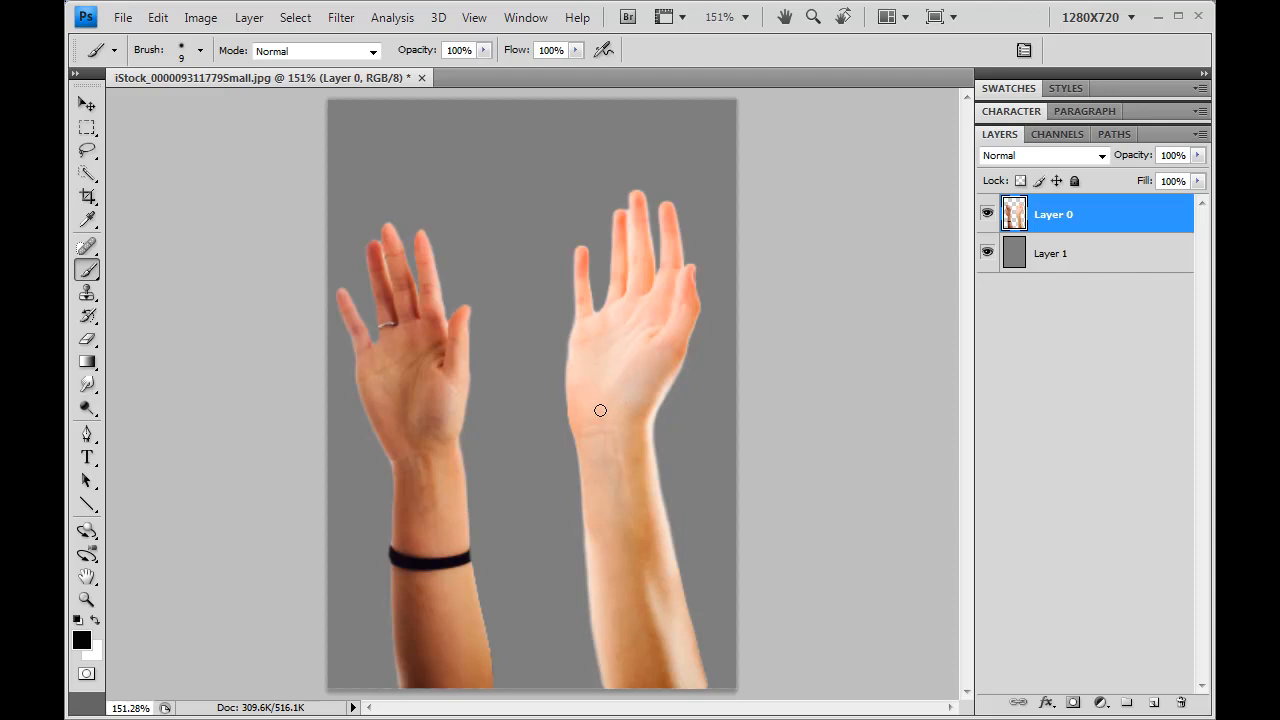
mouse_move(588, 268)
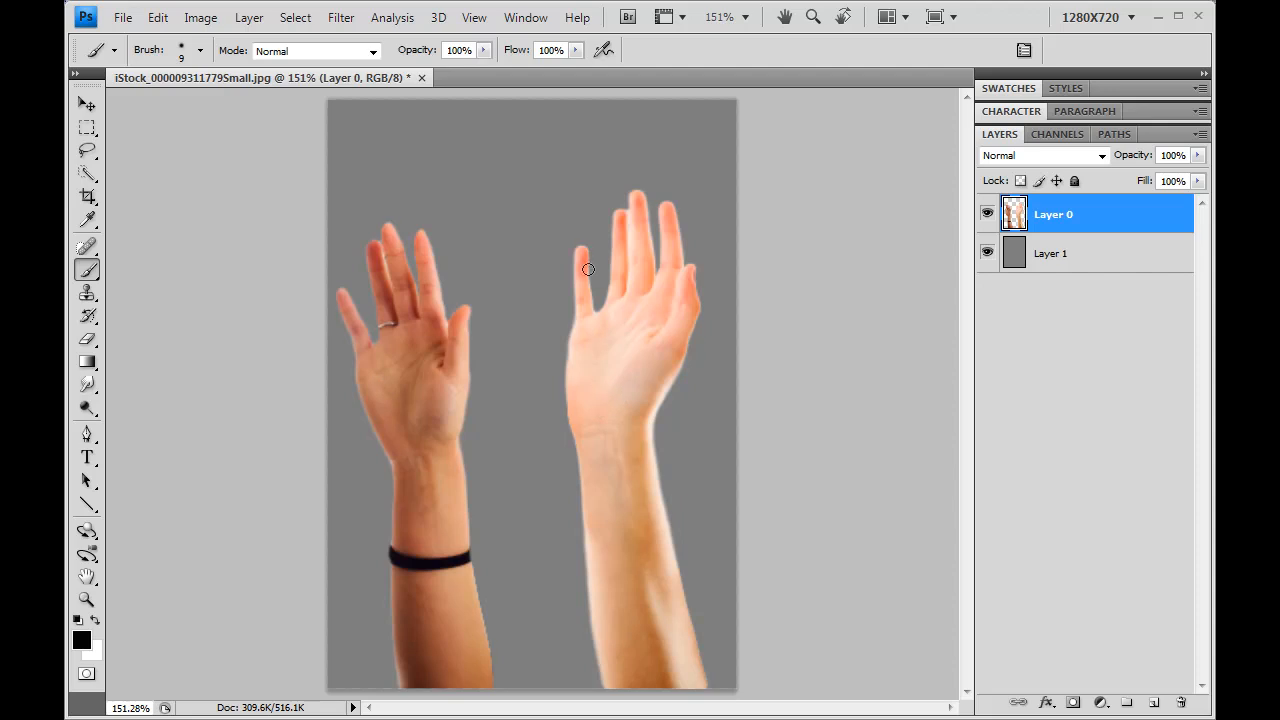
Step: Bring up Match Color from Image > Adjustments for the hands layer
left_click(200, 16)
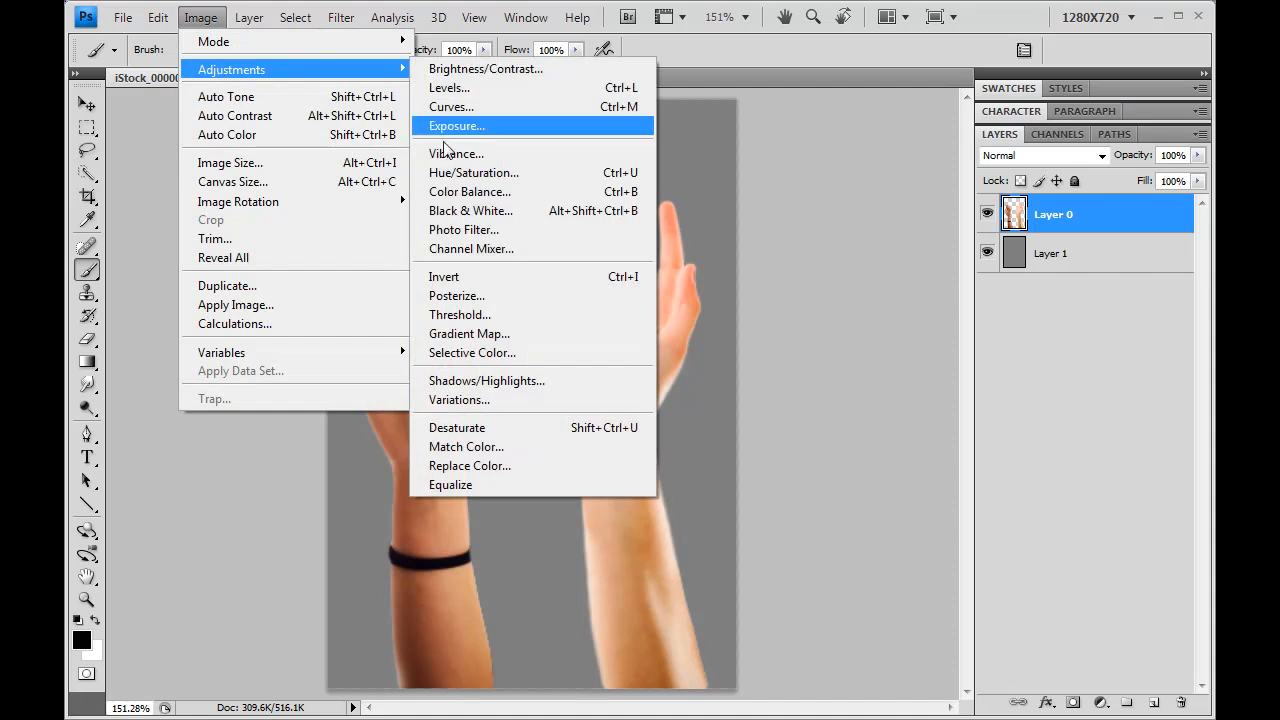
mouse_move(490, 448)
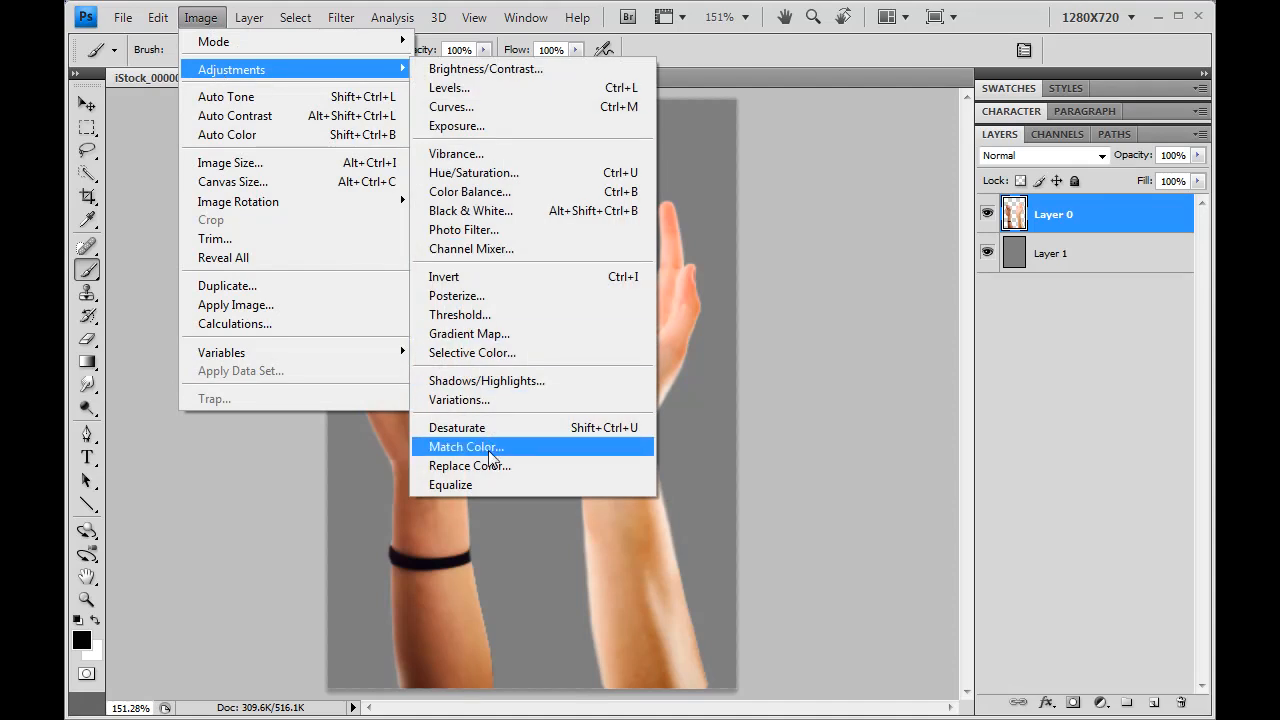
left_click(464, 446)
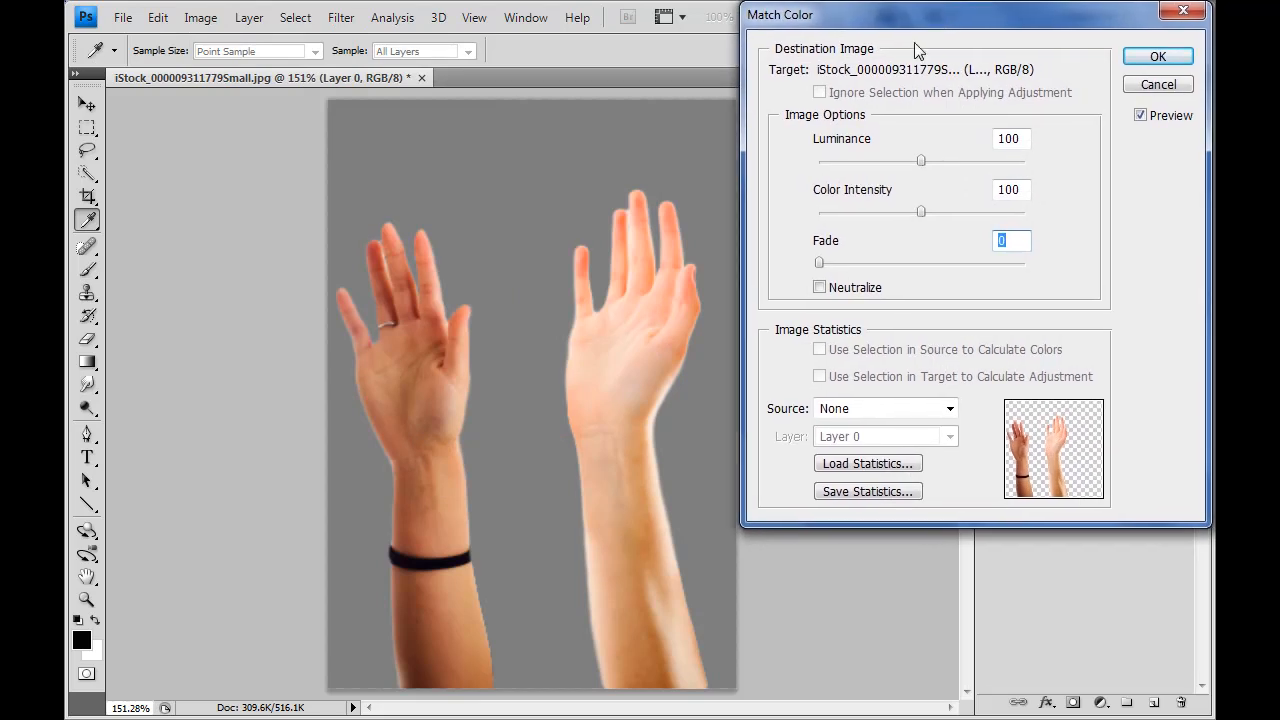
mouse_move(864, 160)
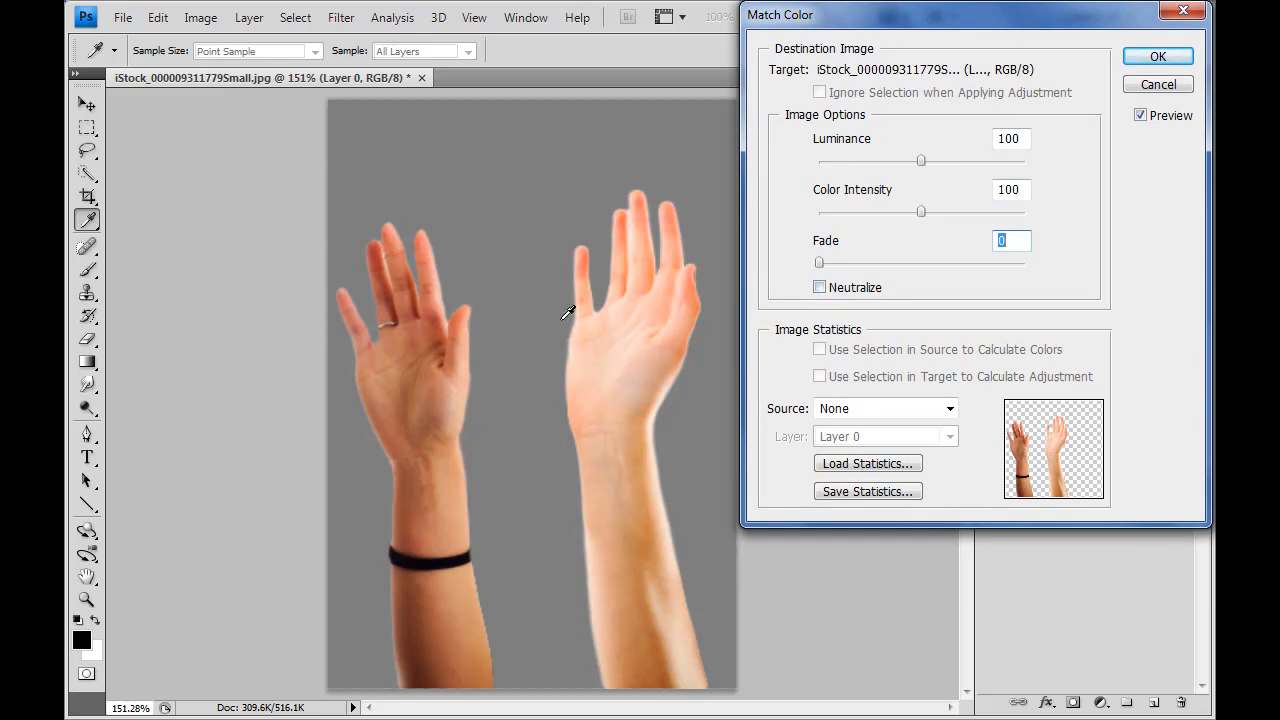
mouse_move(532, 390)
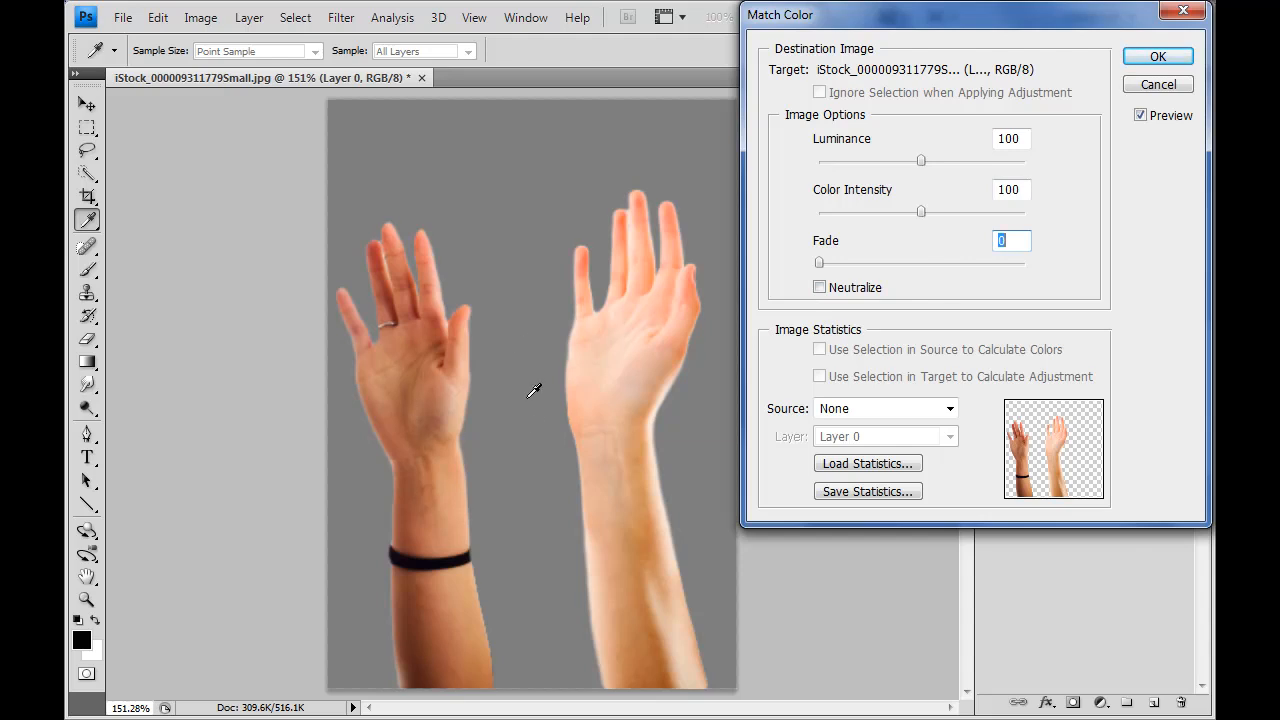
mouse_move(600, 358)
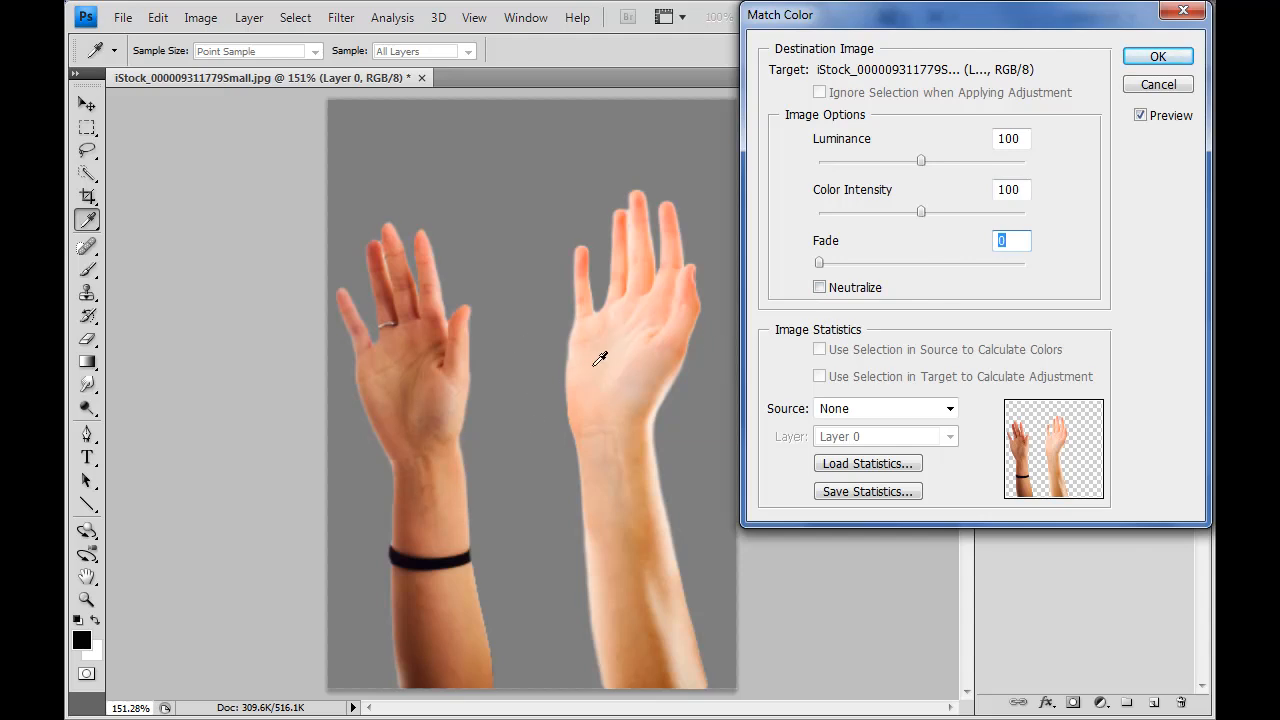
mouse_move(390, 358)
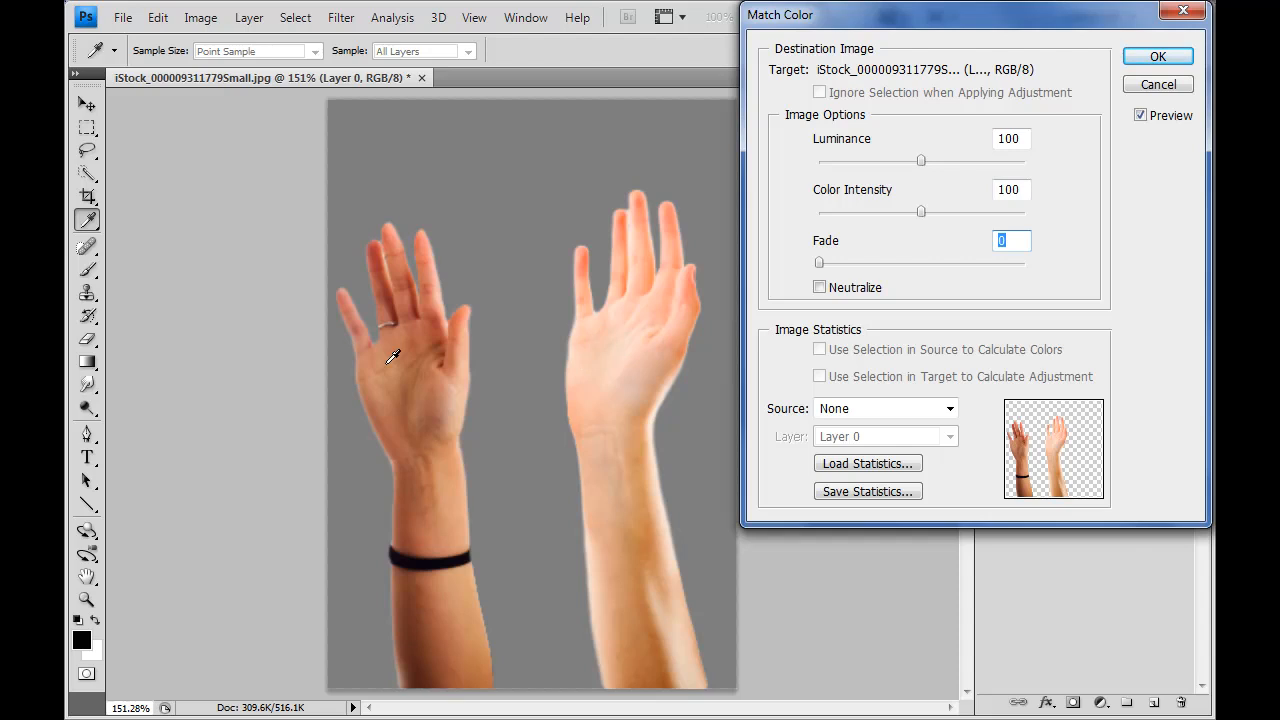
mouse_move(644, 374)
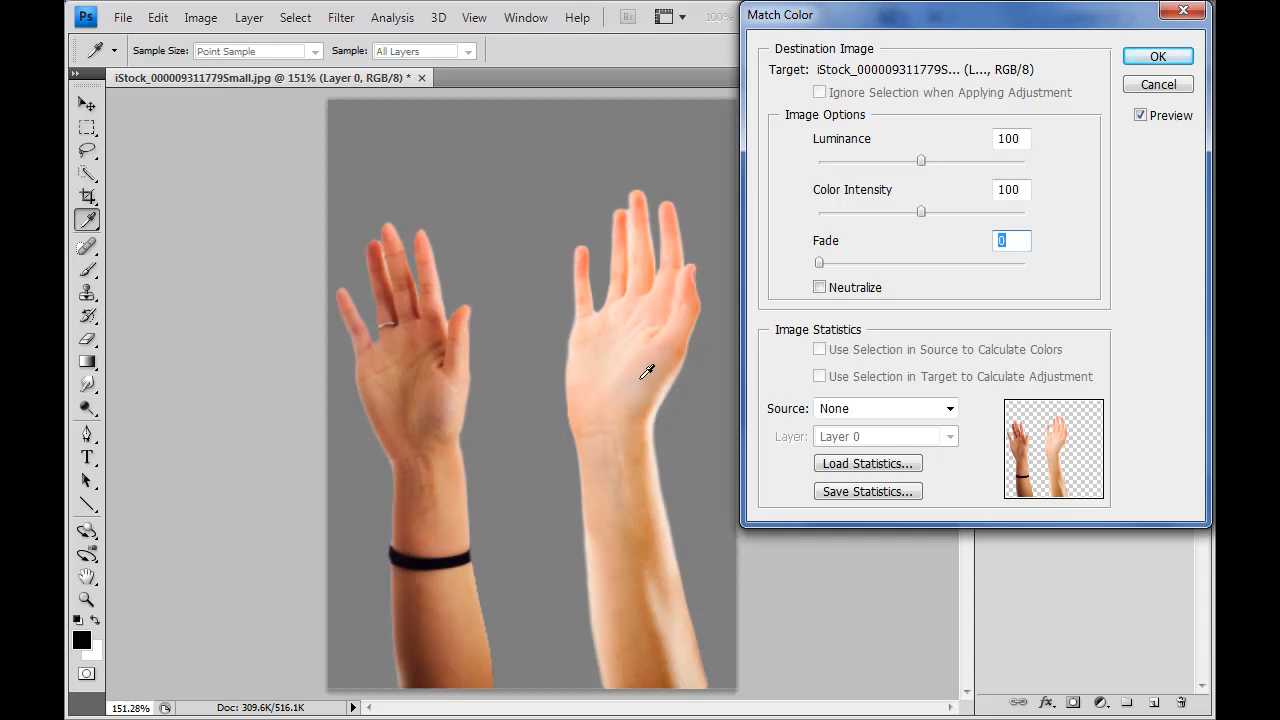
mouse_move(630, 392)
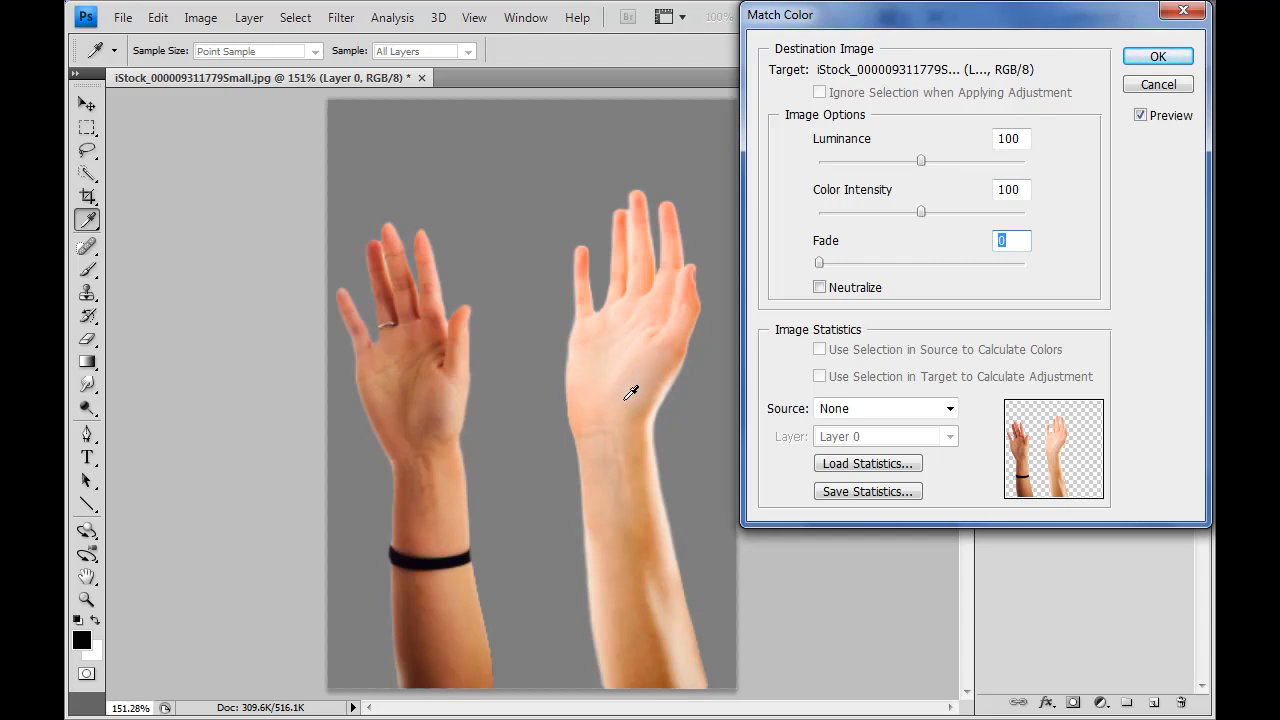
Step: Preview Neutralize in Match Color, then cancel so both hands keep their original tones
left_click(820, 288)
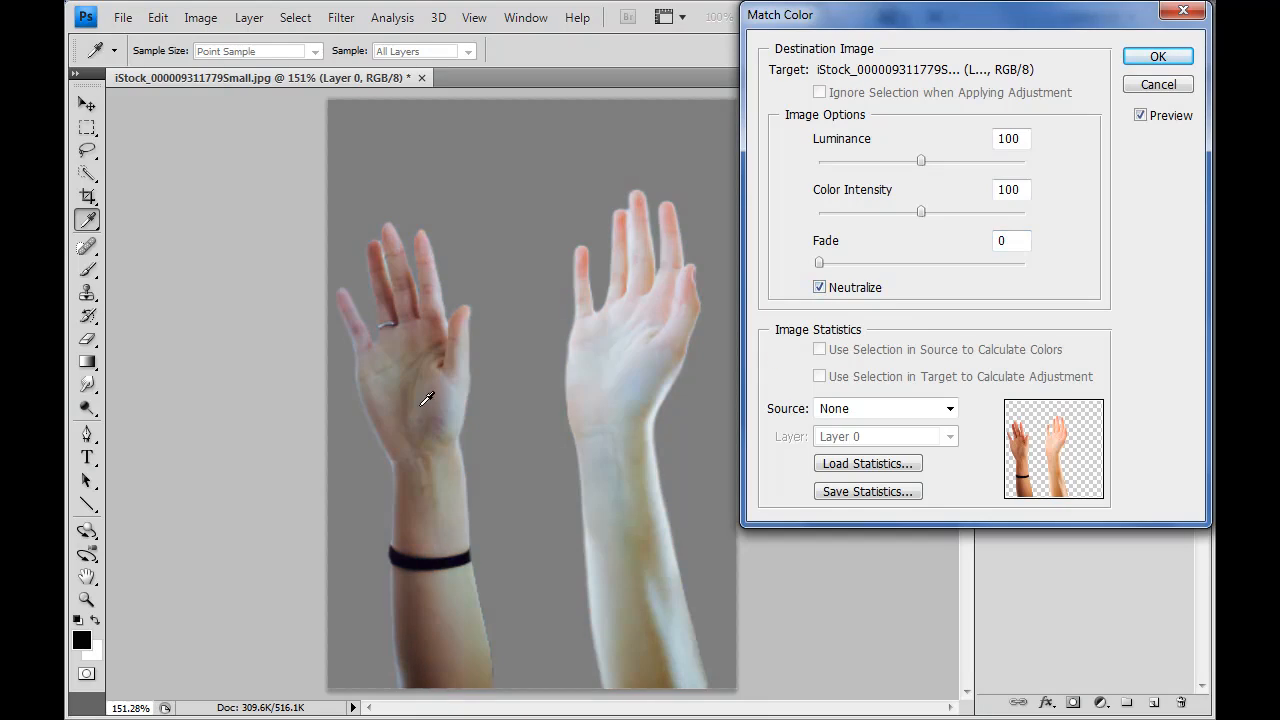
mouse_move(444, 360)
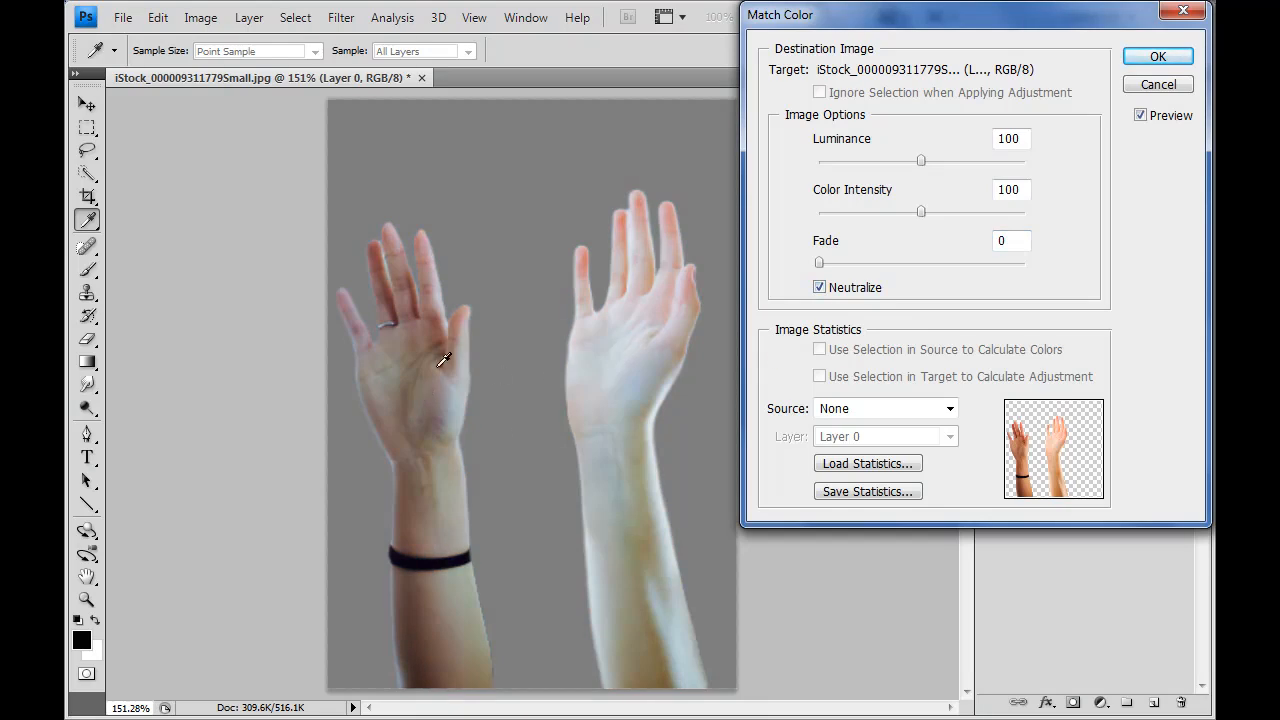
mouse_move(402, 402)
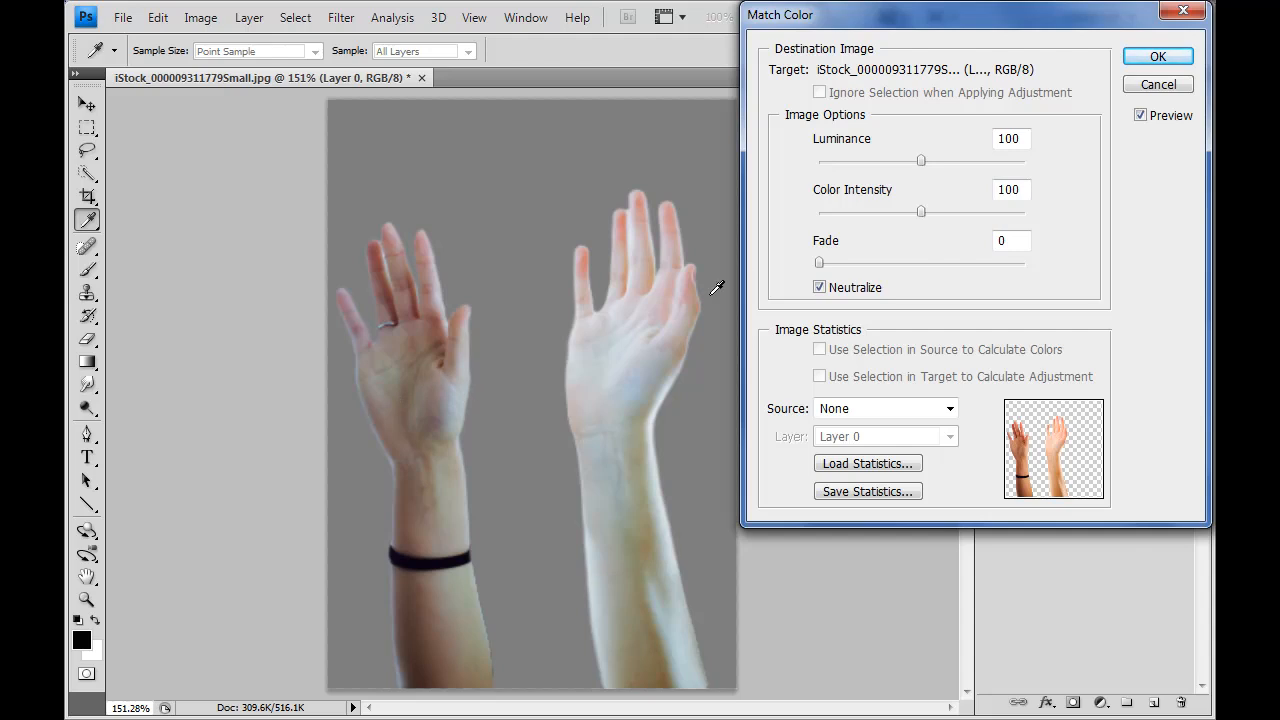
left_click(820, 288)
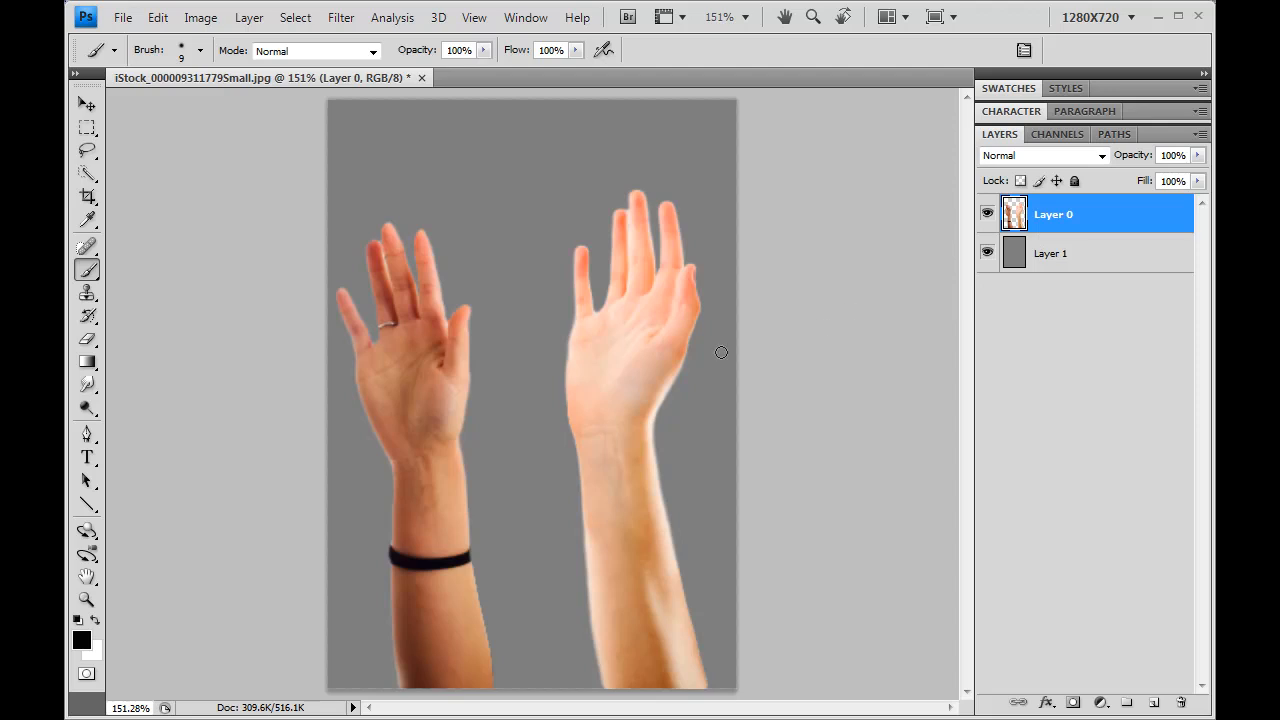
mouse_move(516, 370)
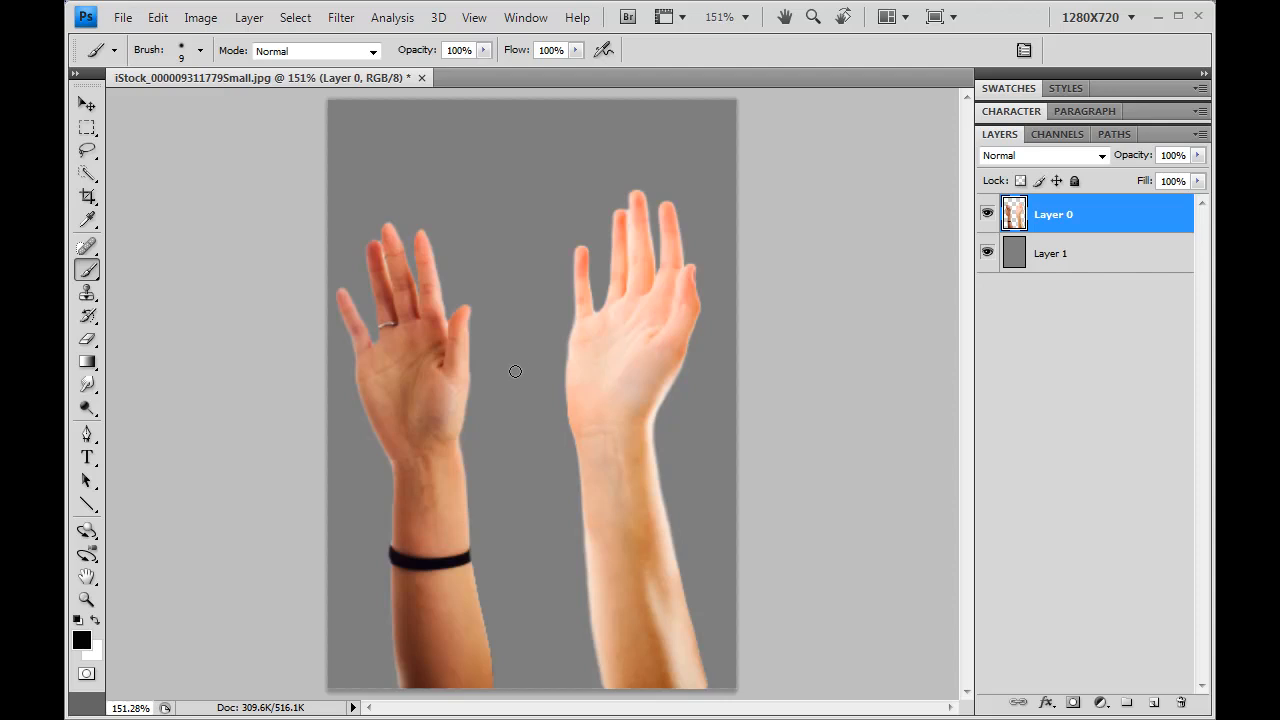
mouse_move(504, 422)
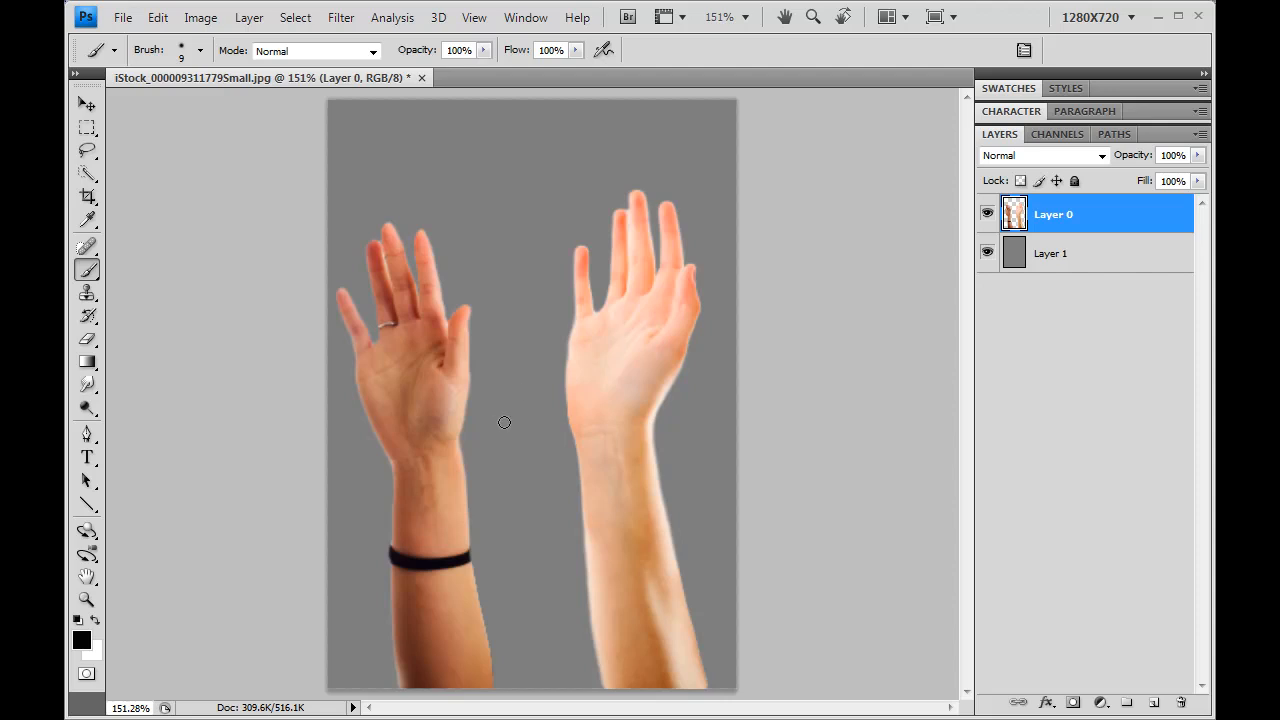
mouse_move(484, 432)
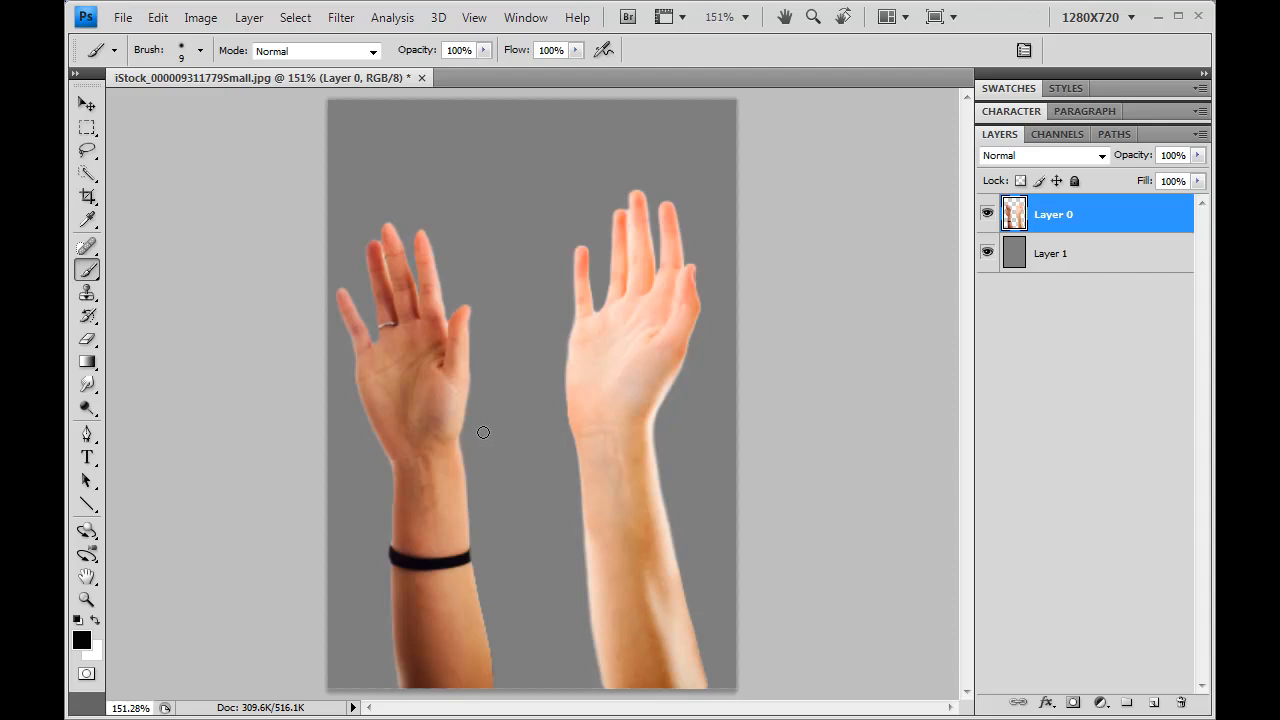
mouse_move(596, 432)
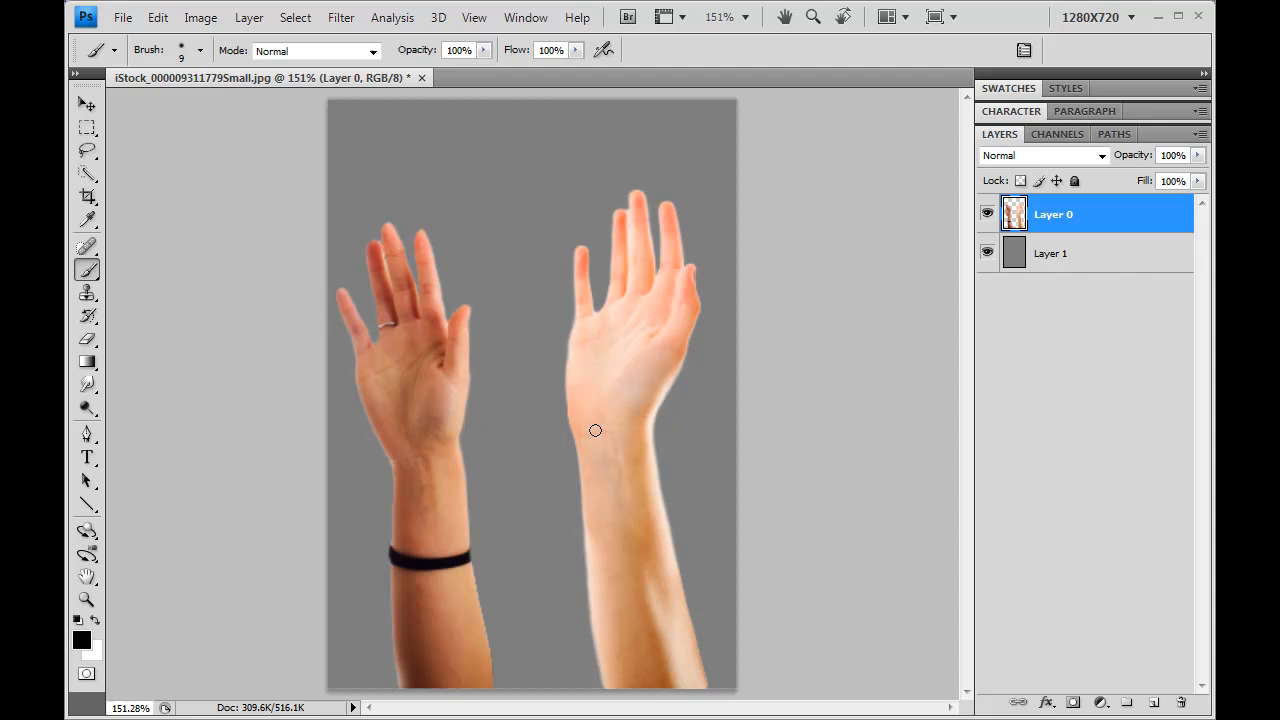
mouse_move(400, 352)
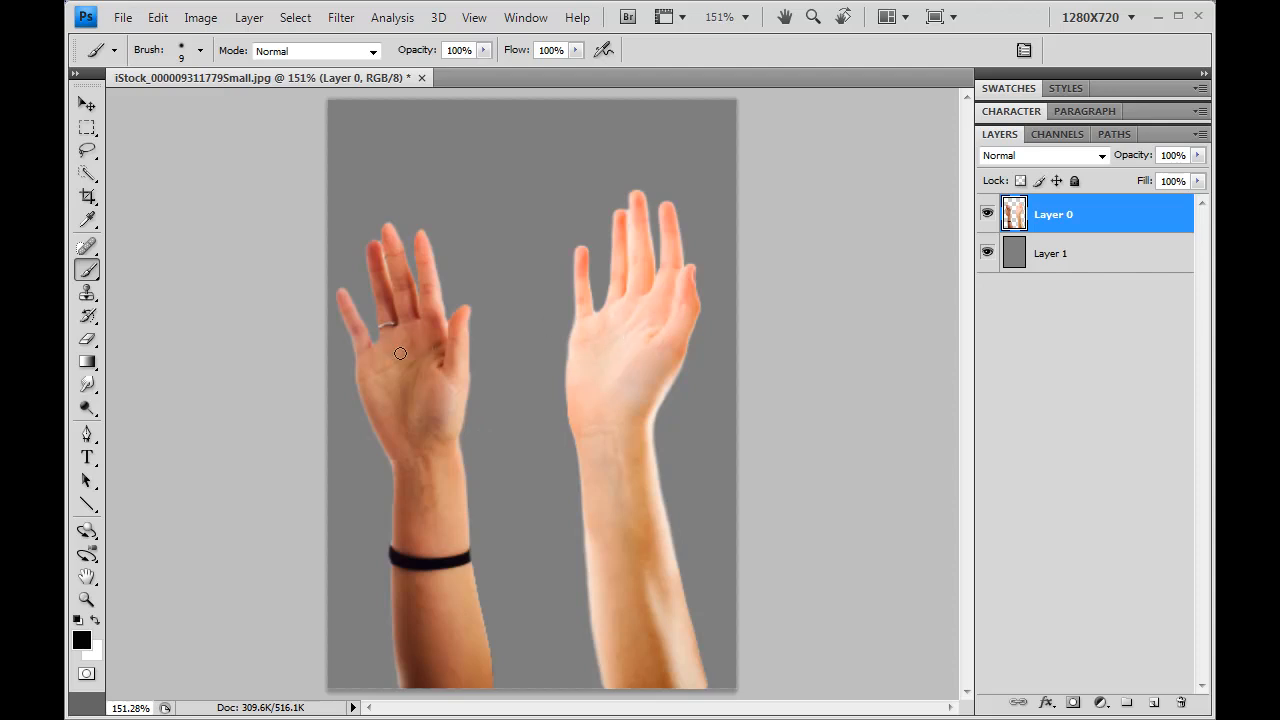
mouse_move(492, 418)
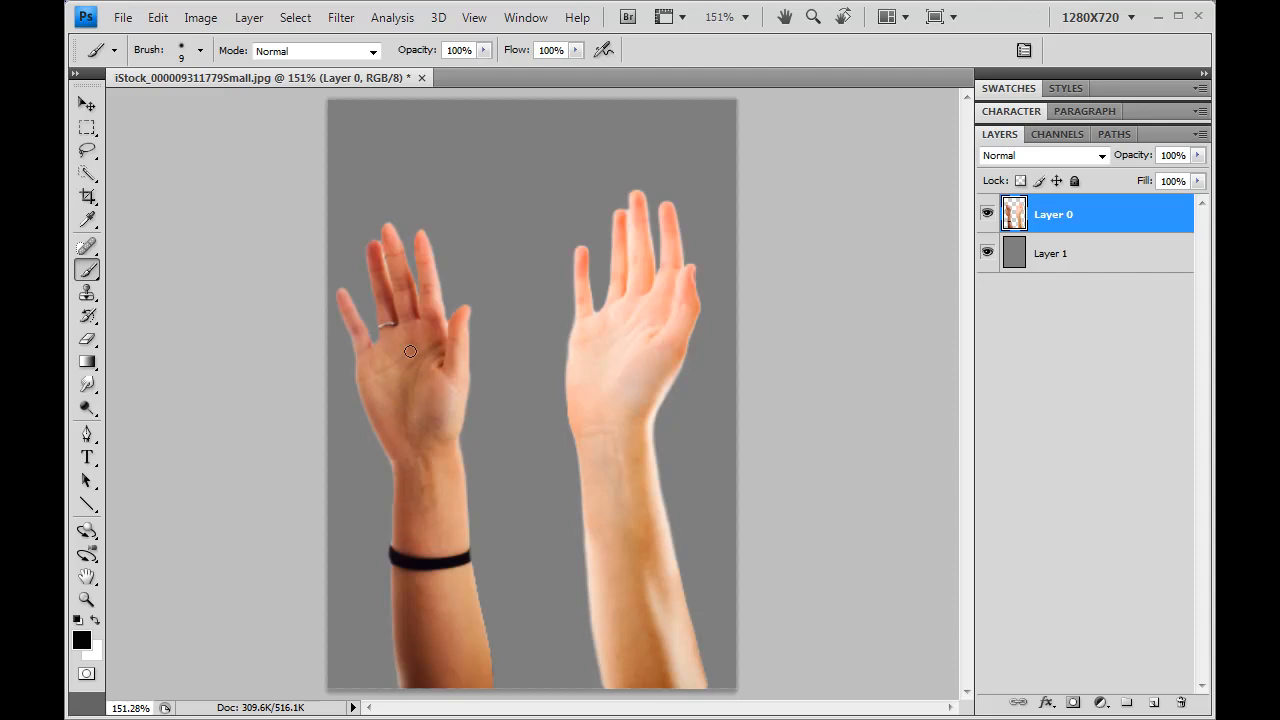
mouse_move(436, 428)
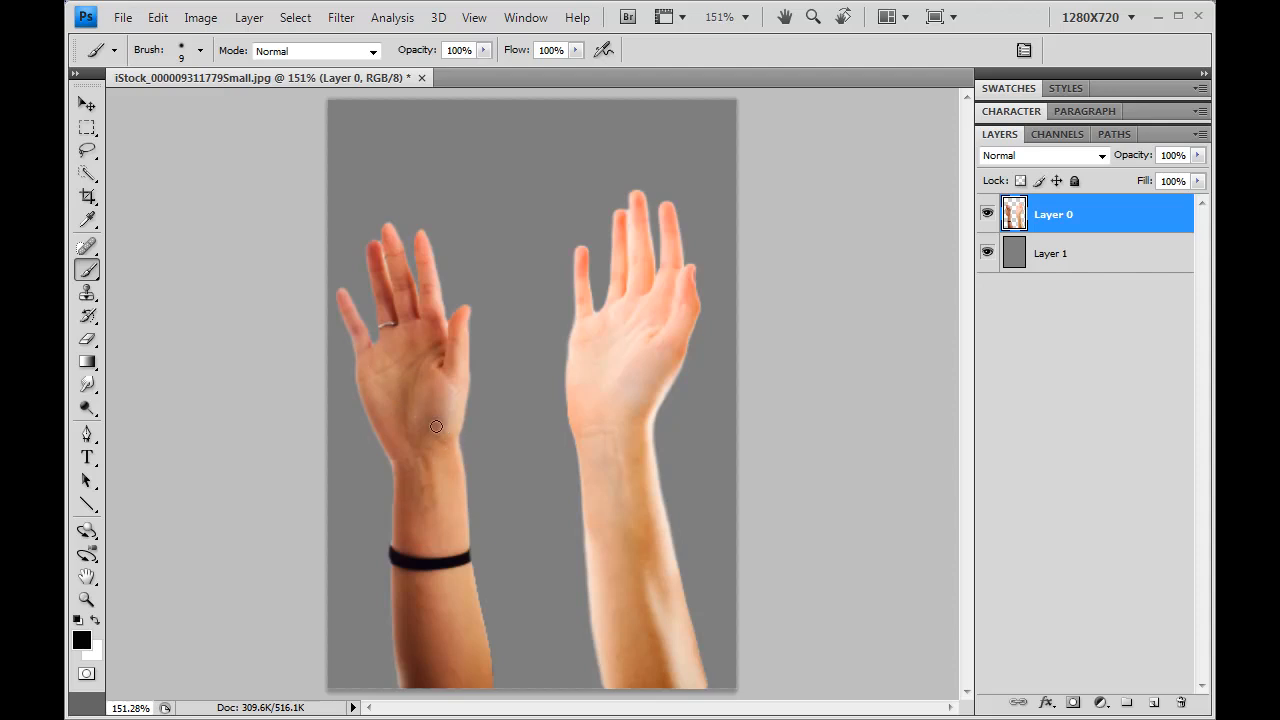
mouse_move(588, 316)
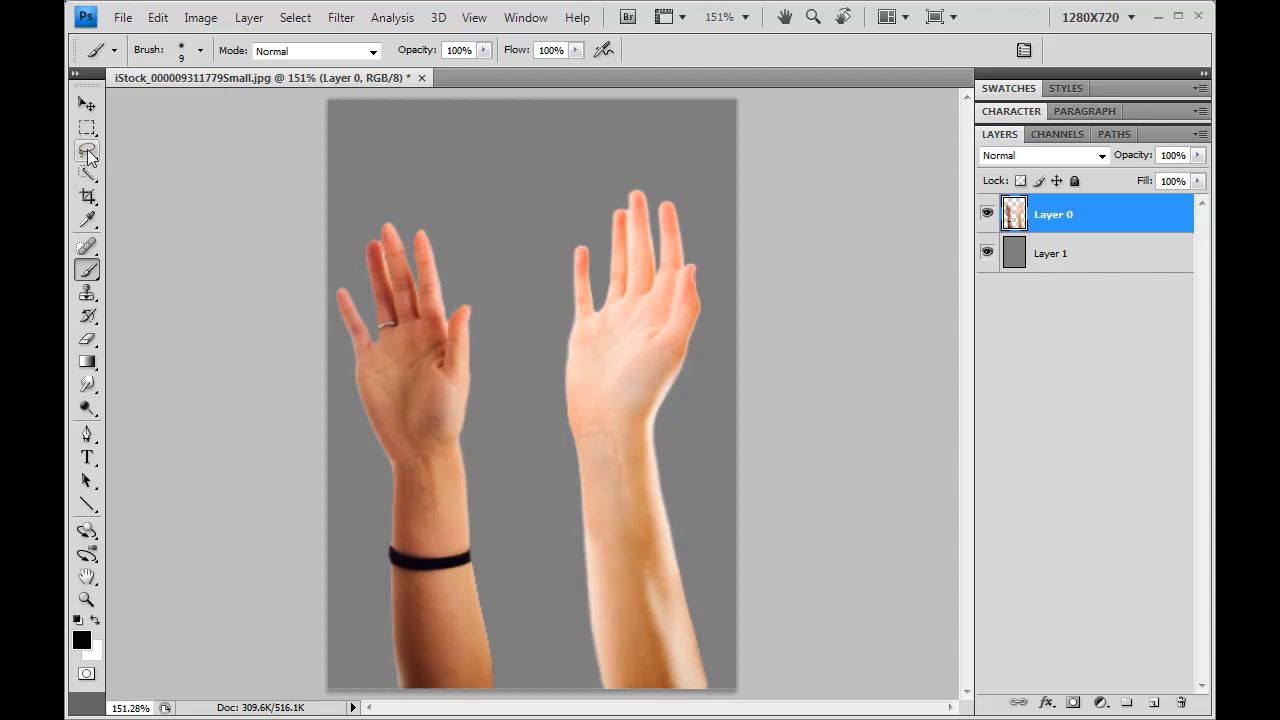
Step: Lasso a freehand selection around the left hand and forearm, excluding the black wristband
left_click(86, 150)
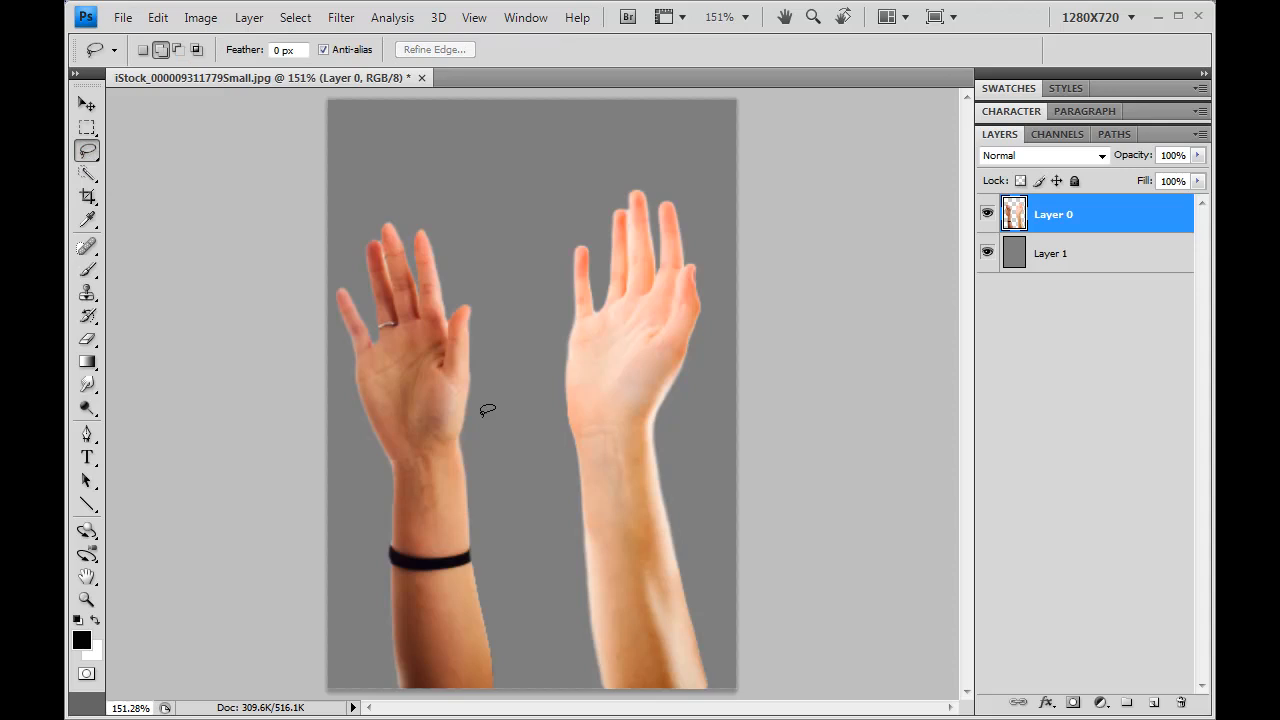
left_click_drag(504, 430, 390, 310)
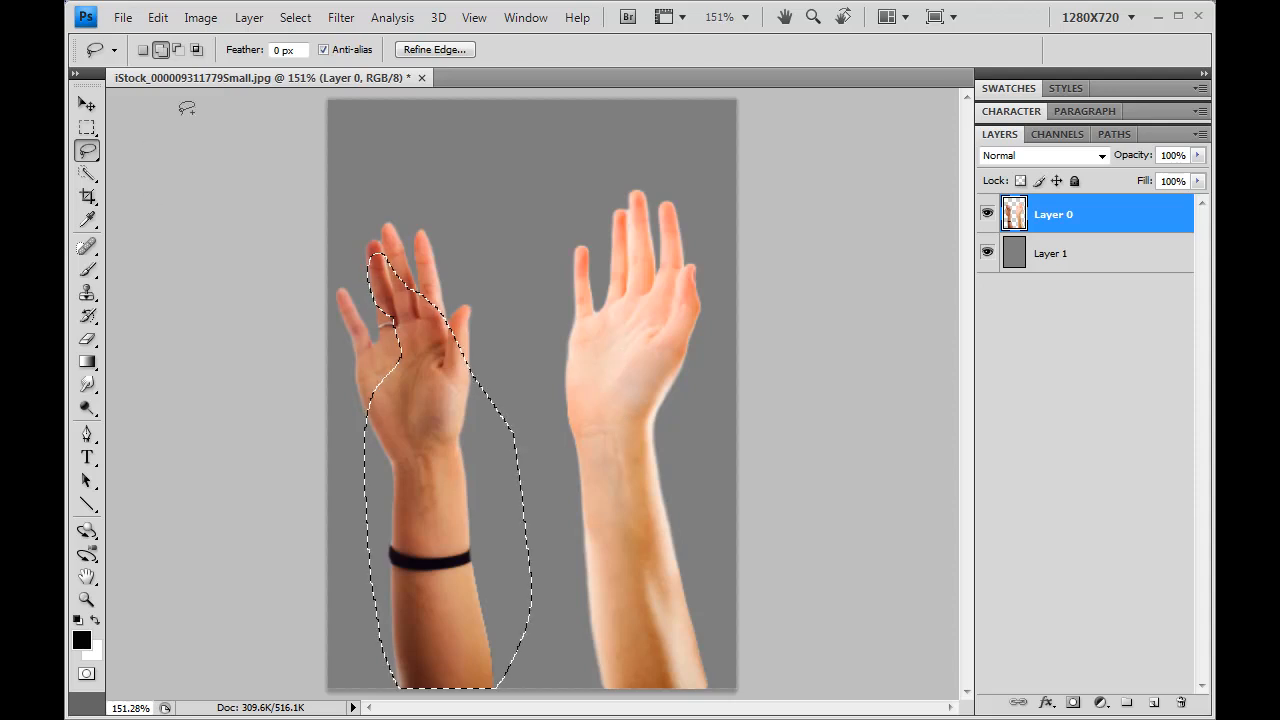
left_click(178, 48)
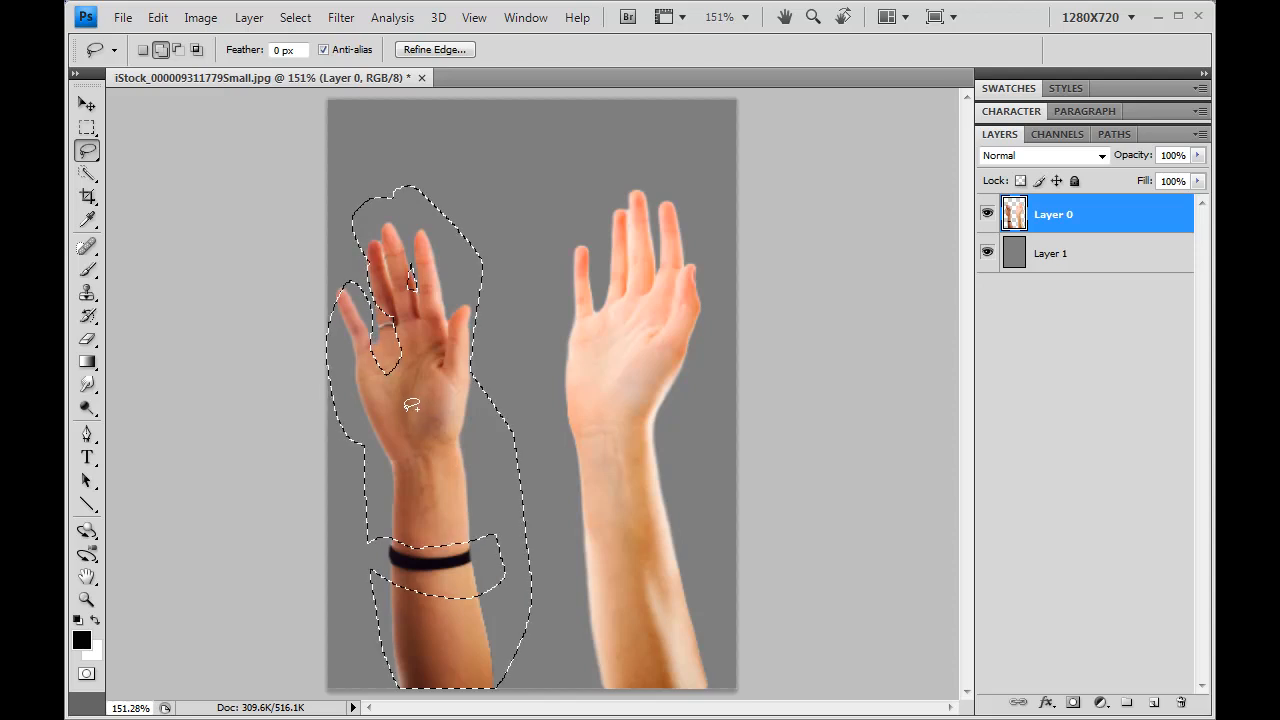
left_click(248, 16)
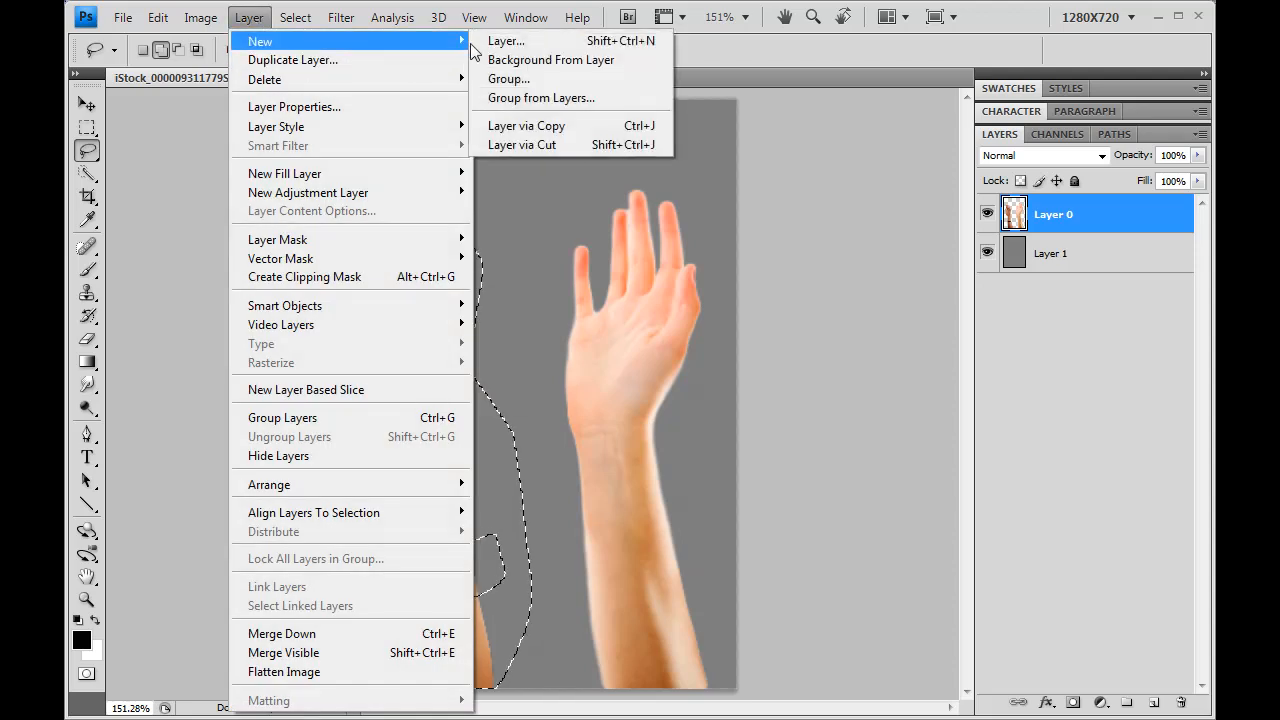
mouse_move(524, 124)
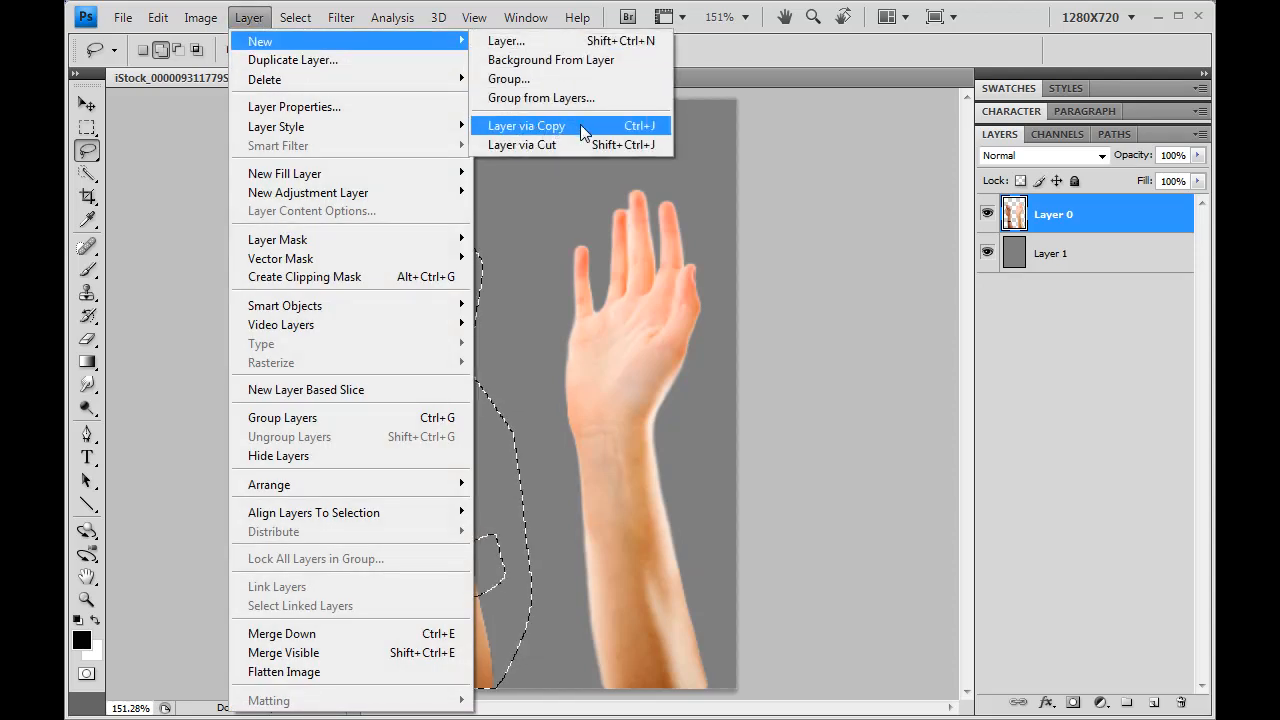
Step: Copy the selected left-hand skin to new Layer 2 and check it by hiding Layer 0
left_click(524, 124)
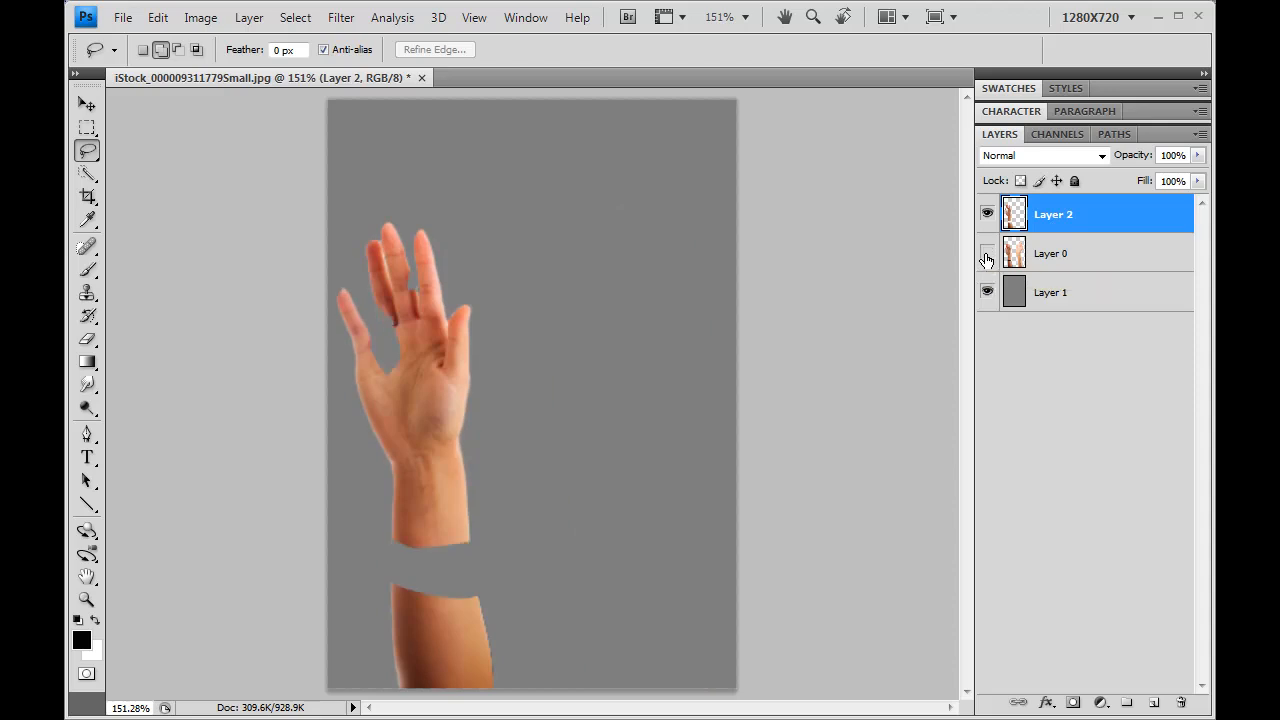
left_click(988, 252)
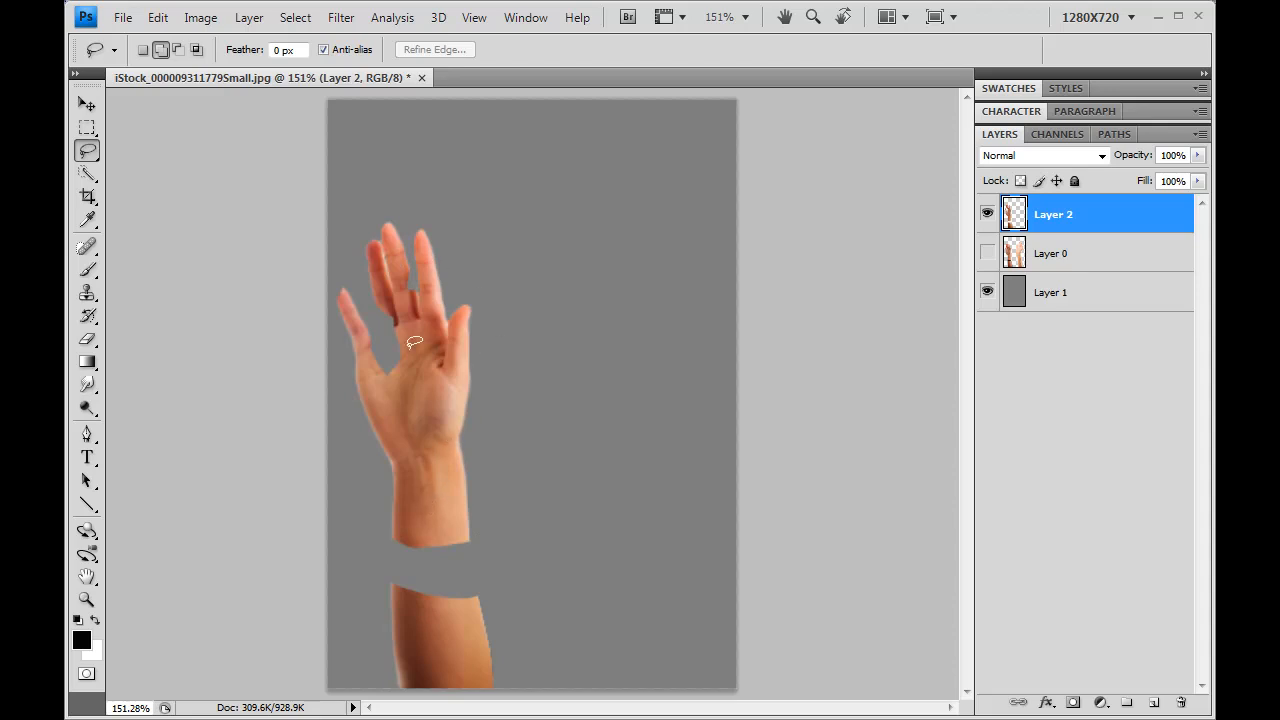
left_click(988, 252)
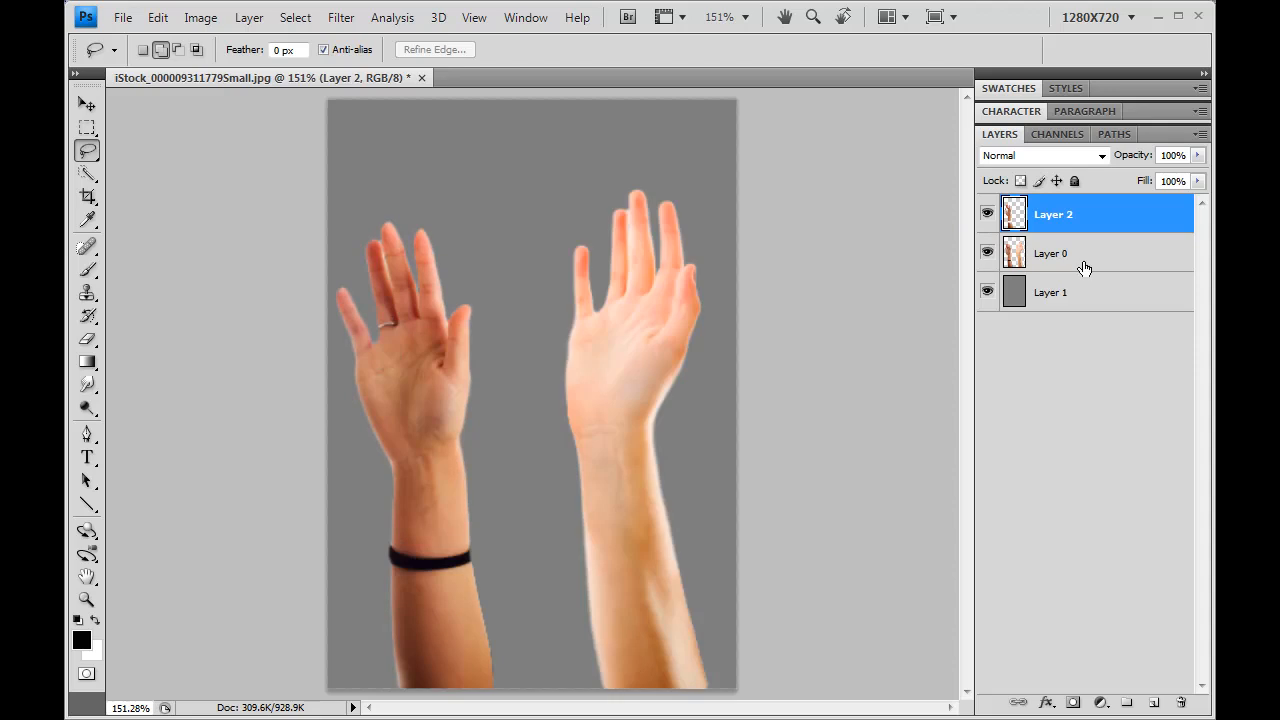
Step: Activate Layer 0 and lasso a selection around the right hand and forearm
left_click(1052, 252)
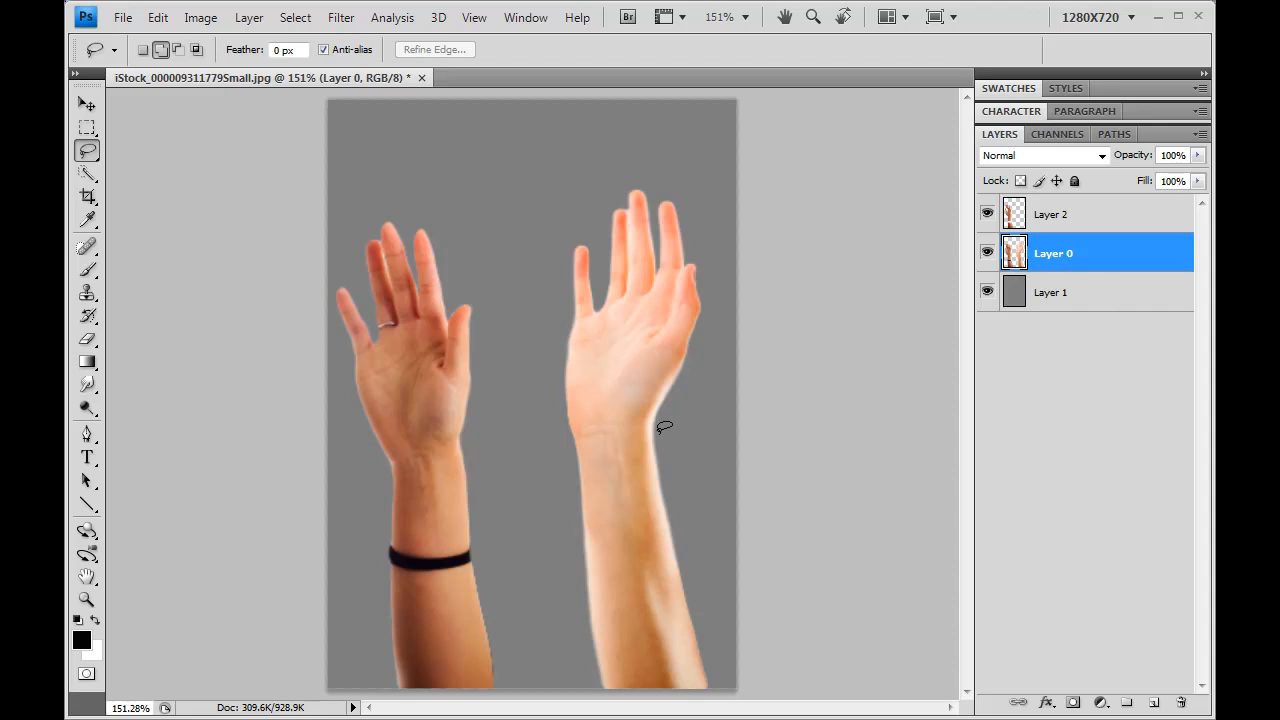
mouse_move(610, 358)
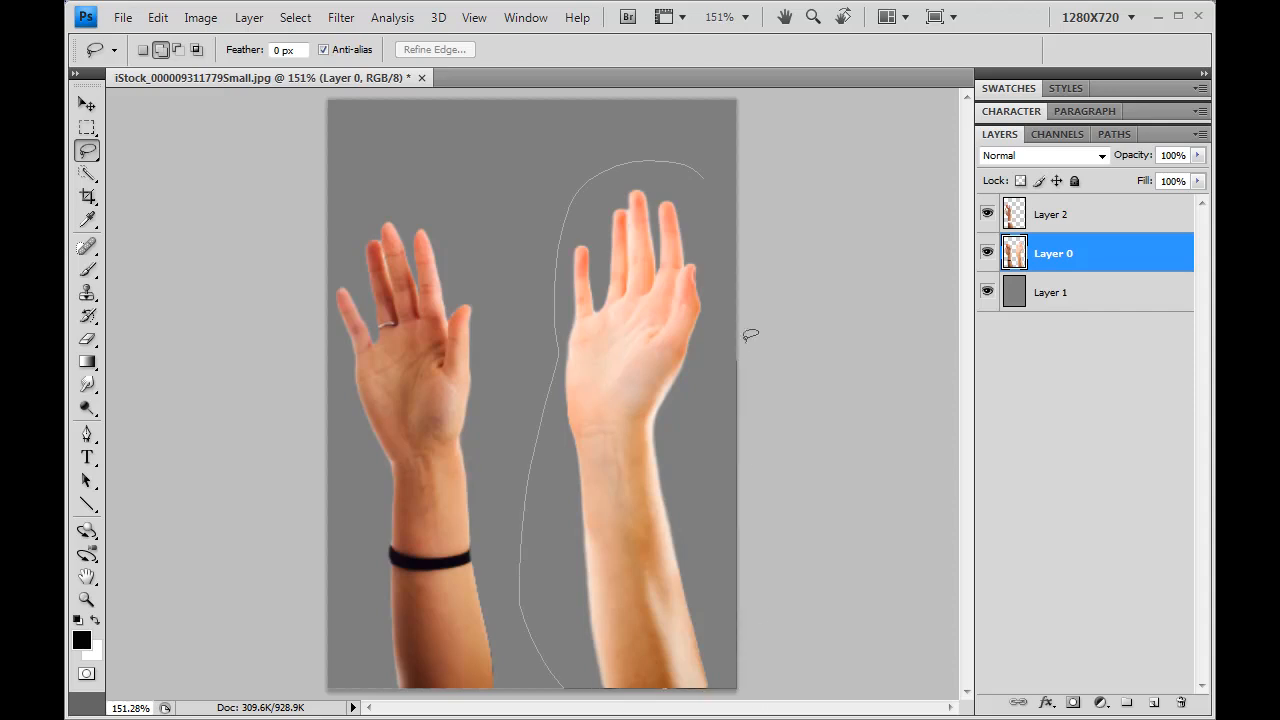
left_click(704, 340)
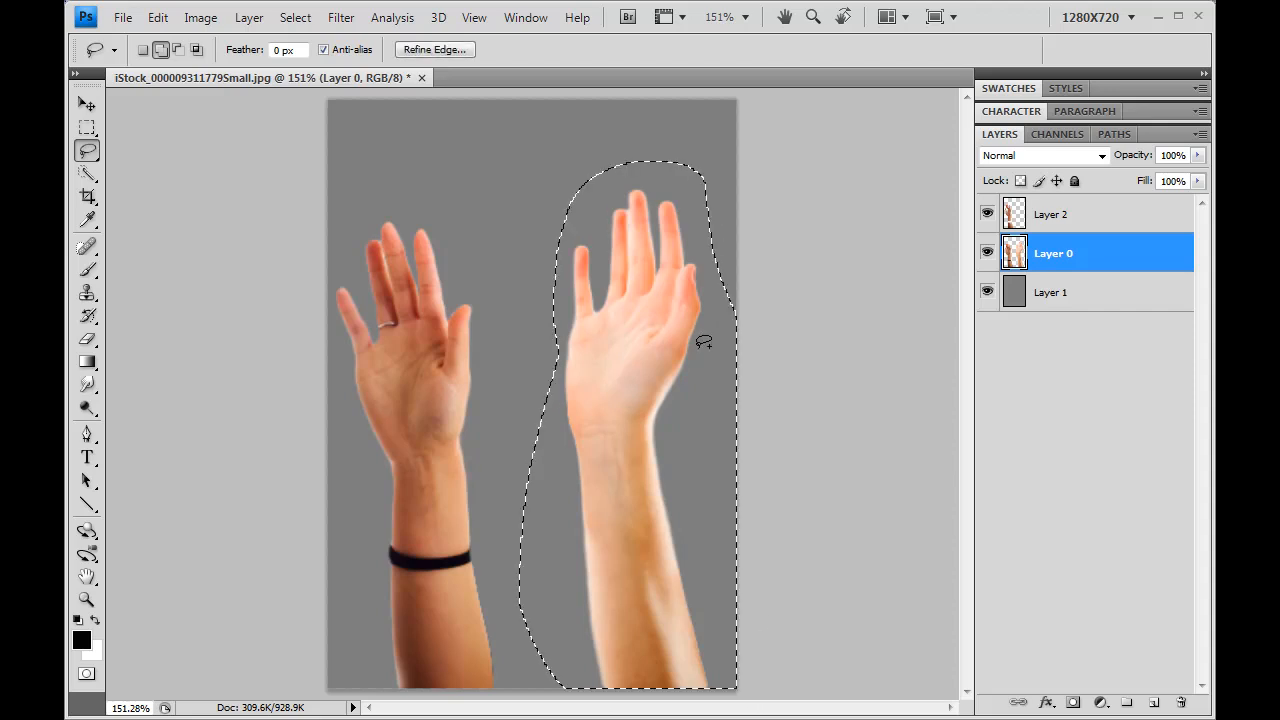
left_click(988, 292)
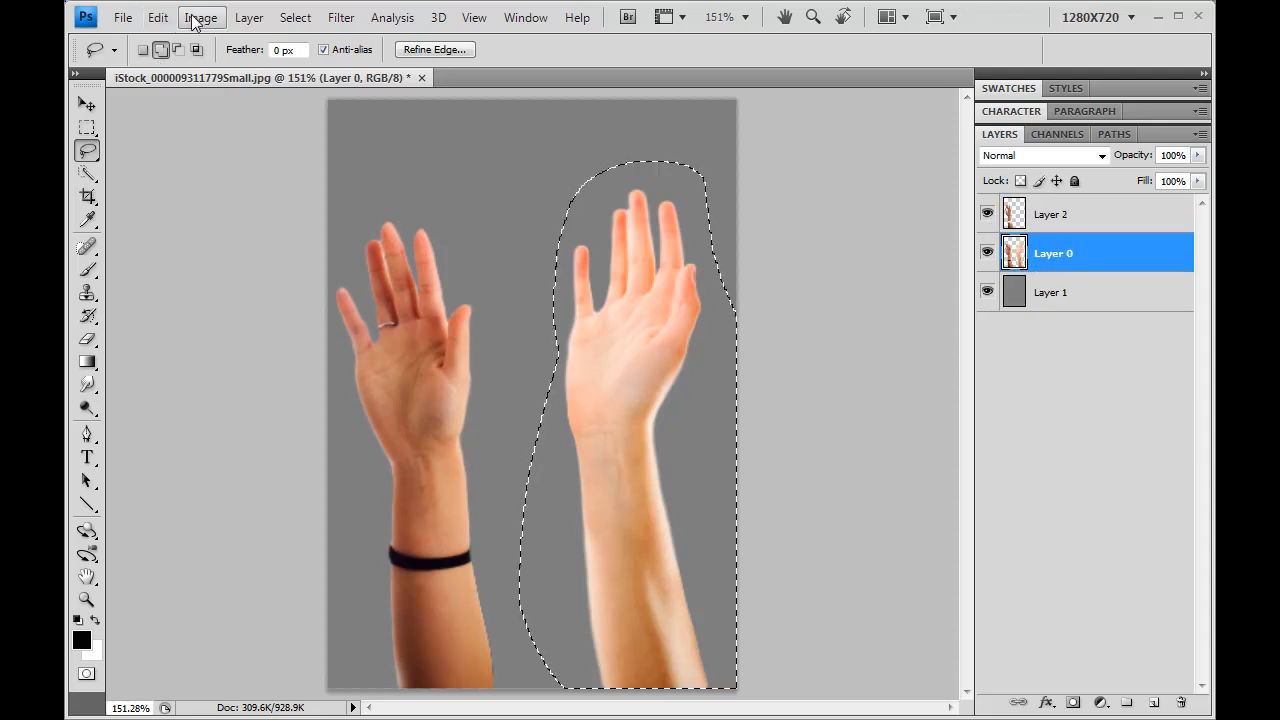
Step: Bring up Match Color for the selected right hand on the original photo layer
left_click(200, 16)
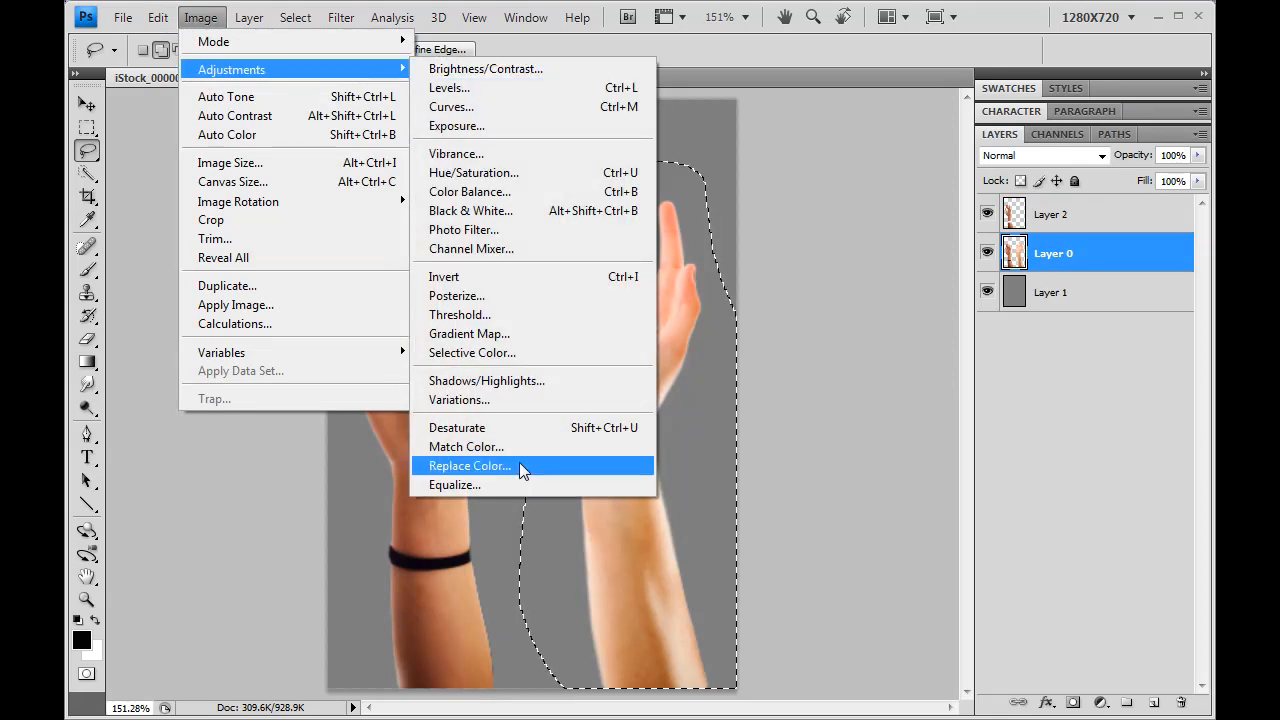
left_click(464, 446)
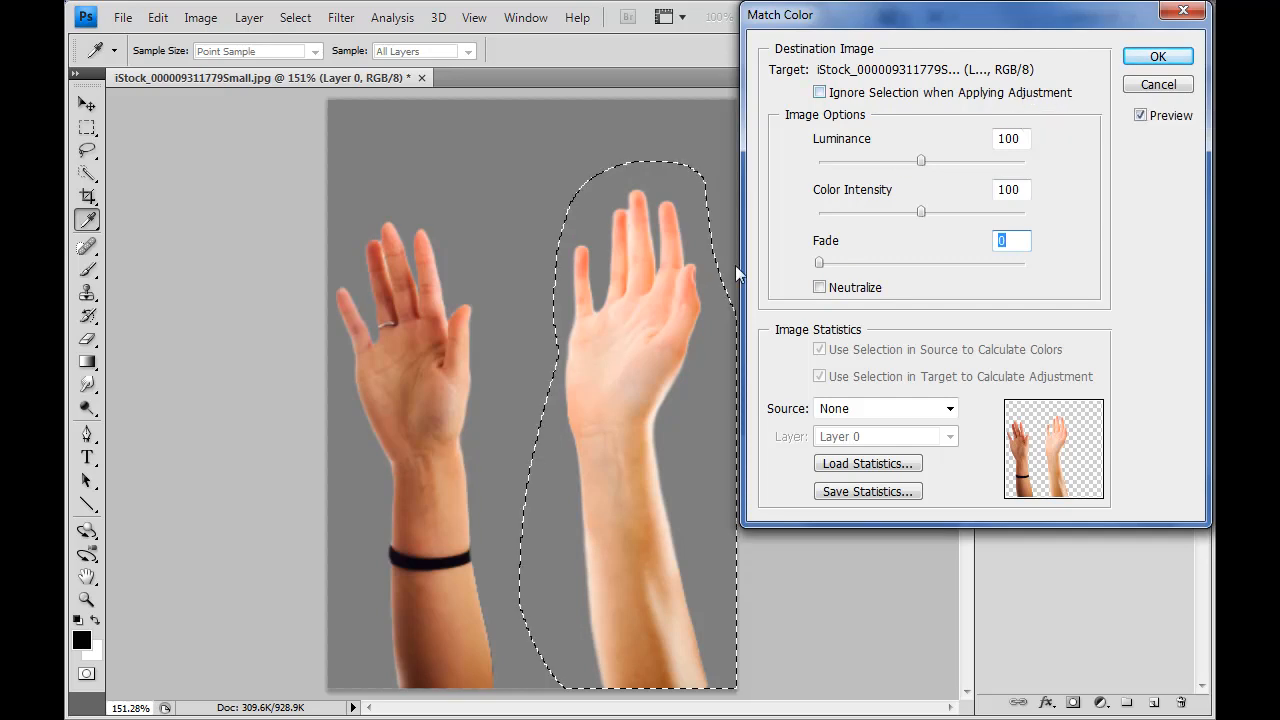
mouse_move(604, 290)
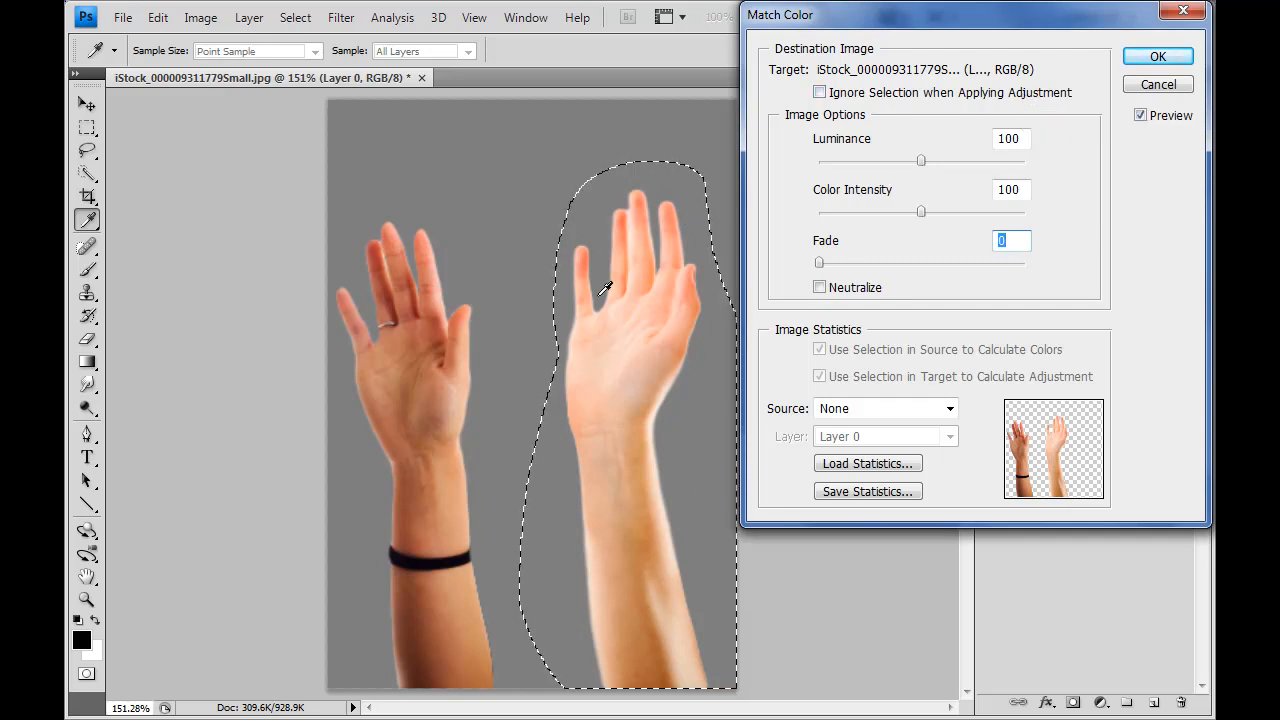
mouse_move(622, 350)
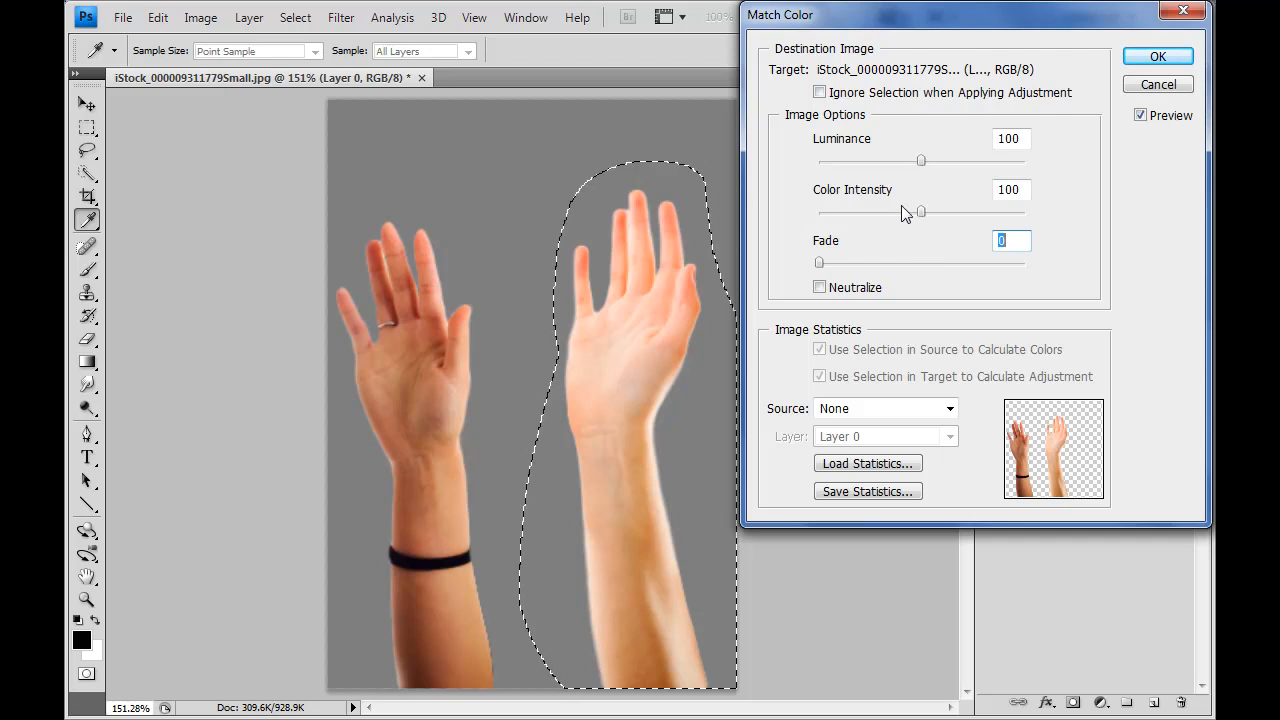
mouse_move(916, 188)
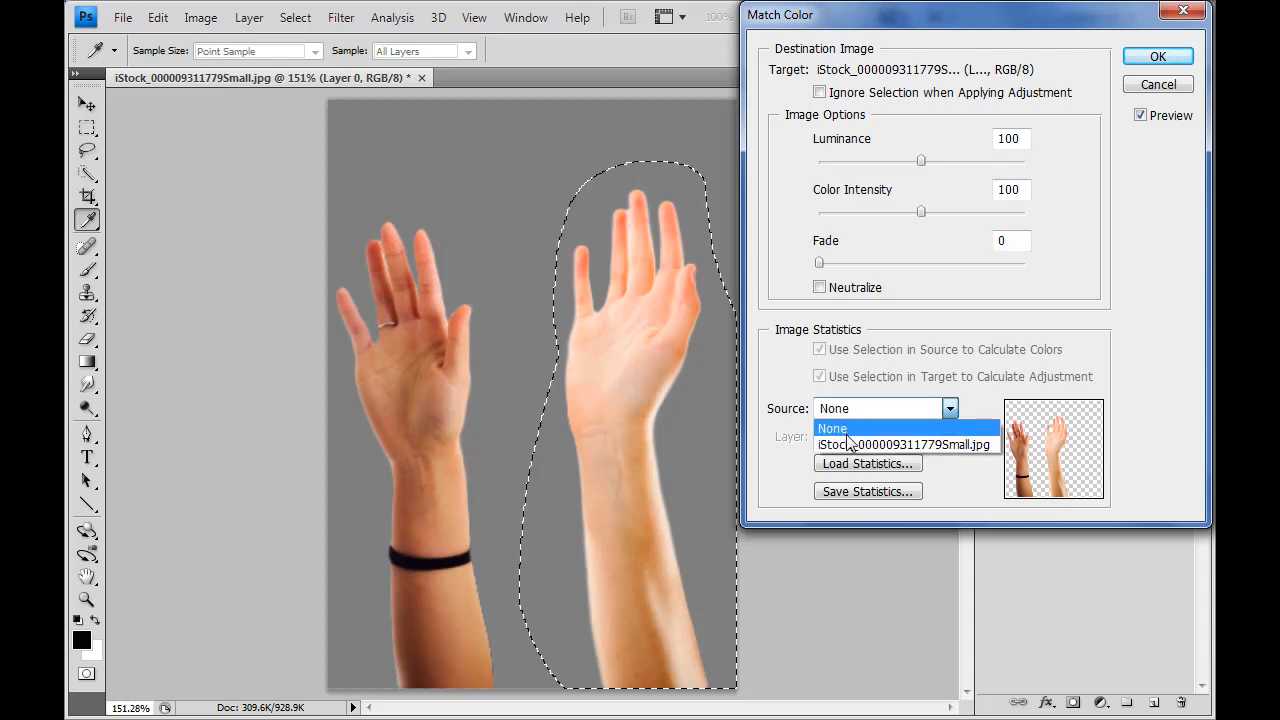
Step: Set Match Color's source to the current image with Layer 2 as the skin sample
left_click(904, 444)
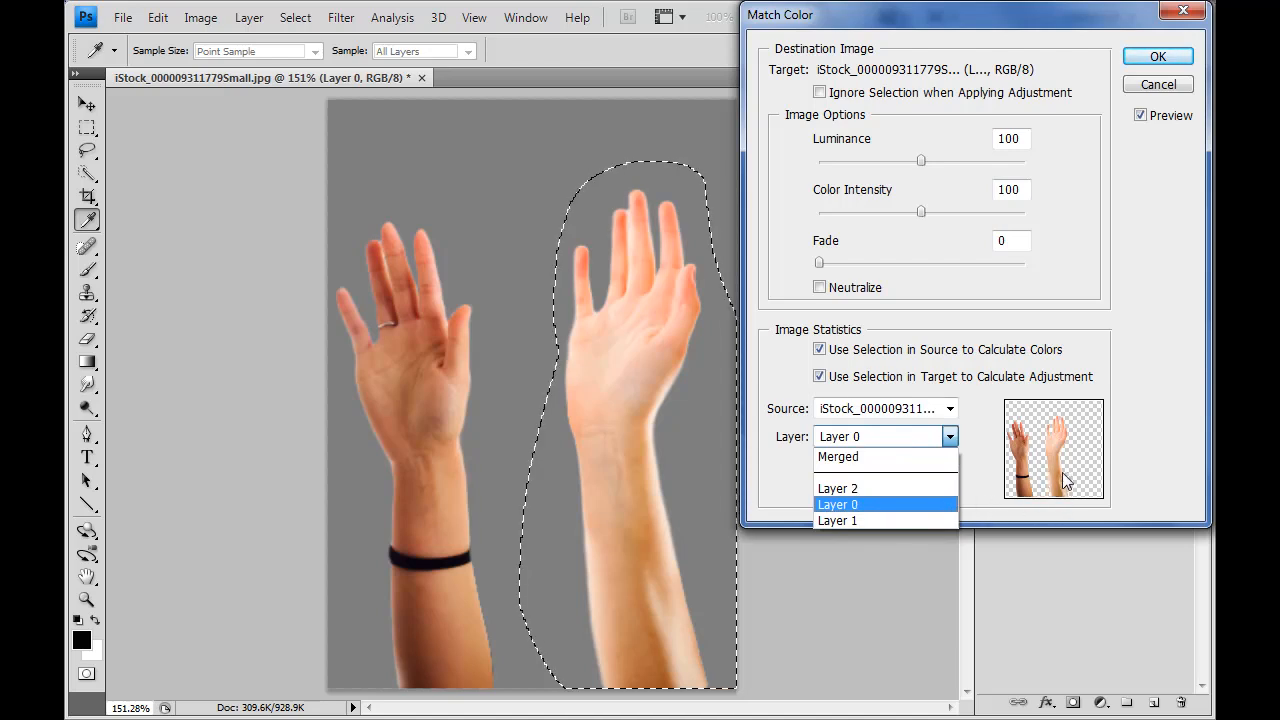
mouse_move(1036, 448)
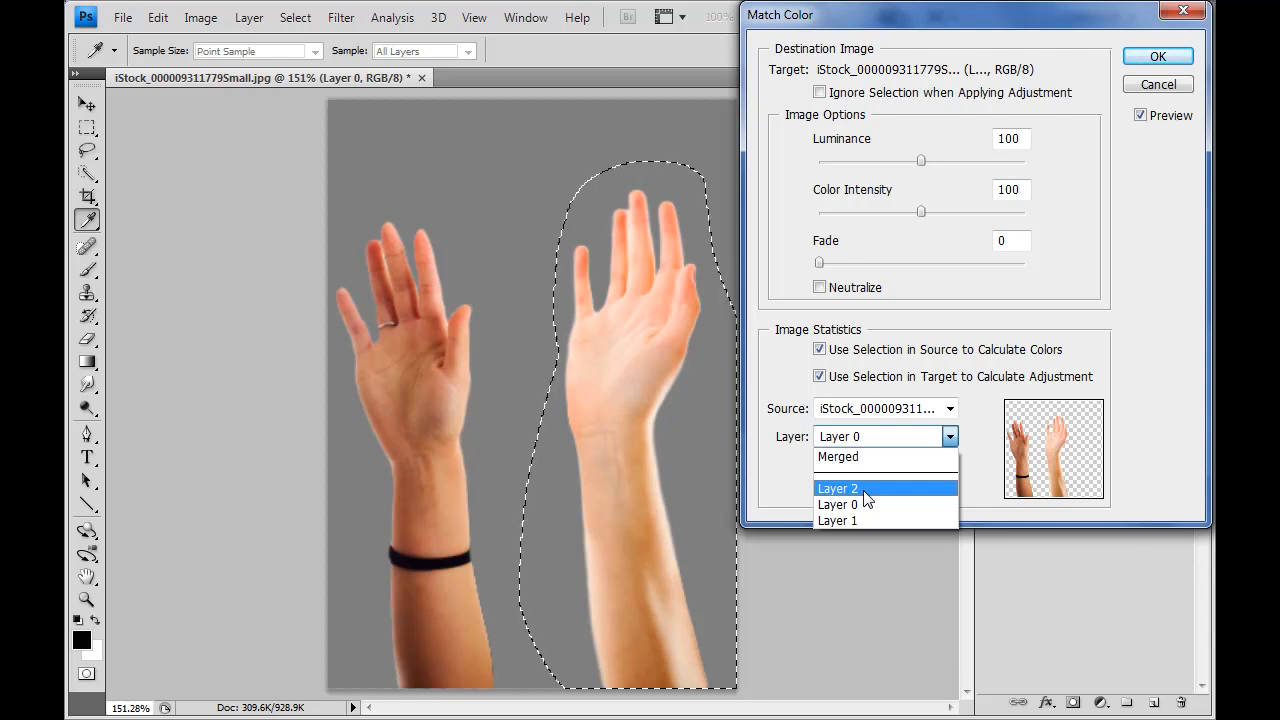
left_click(838, 488)
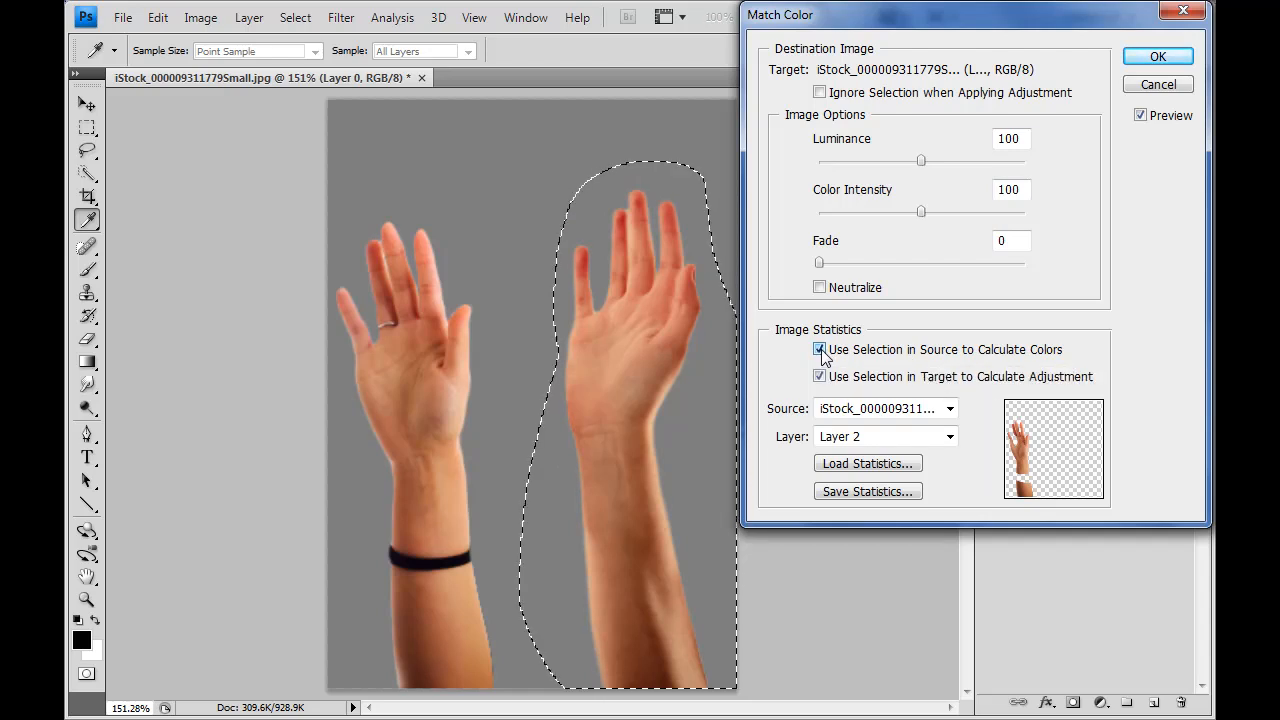
Step: Leave Use Selection in Source off and Use Selection in Target on, then apply Match Color
left_click(820, 348)
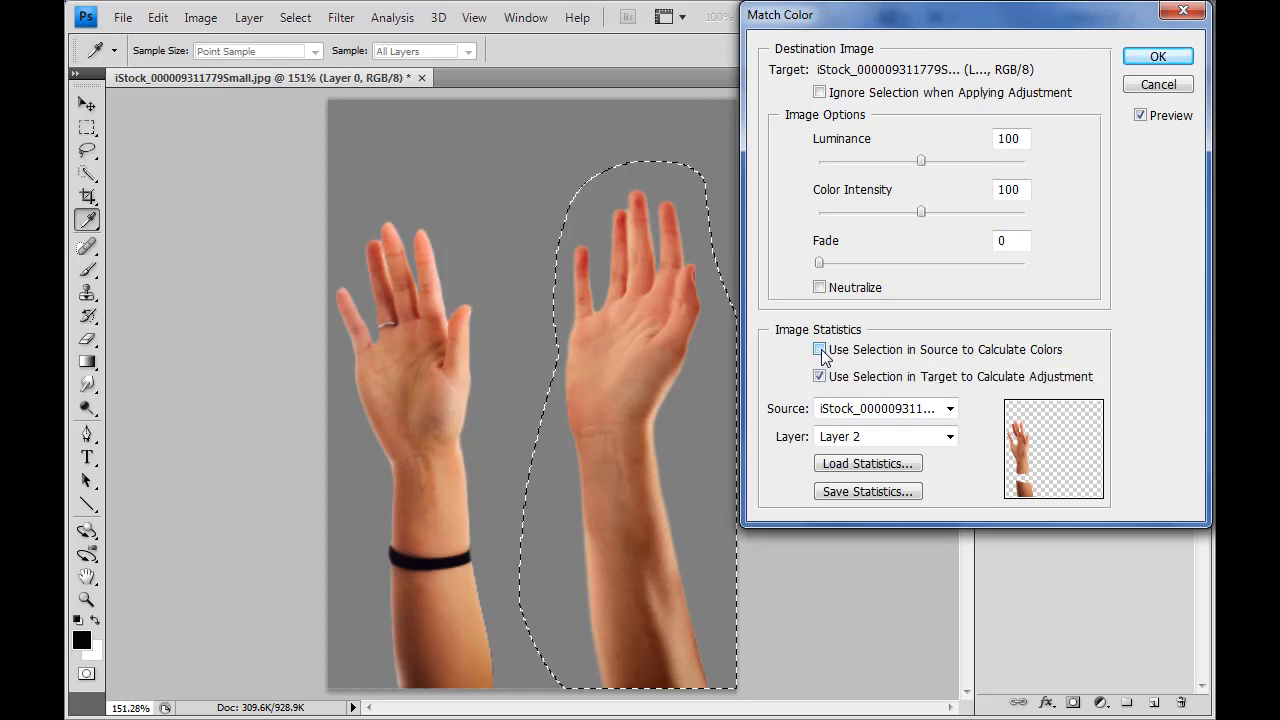
left_click(820, 348)
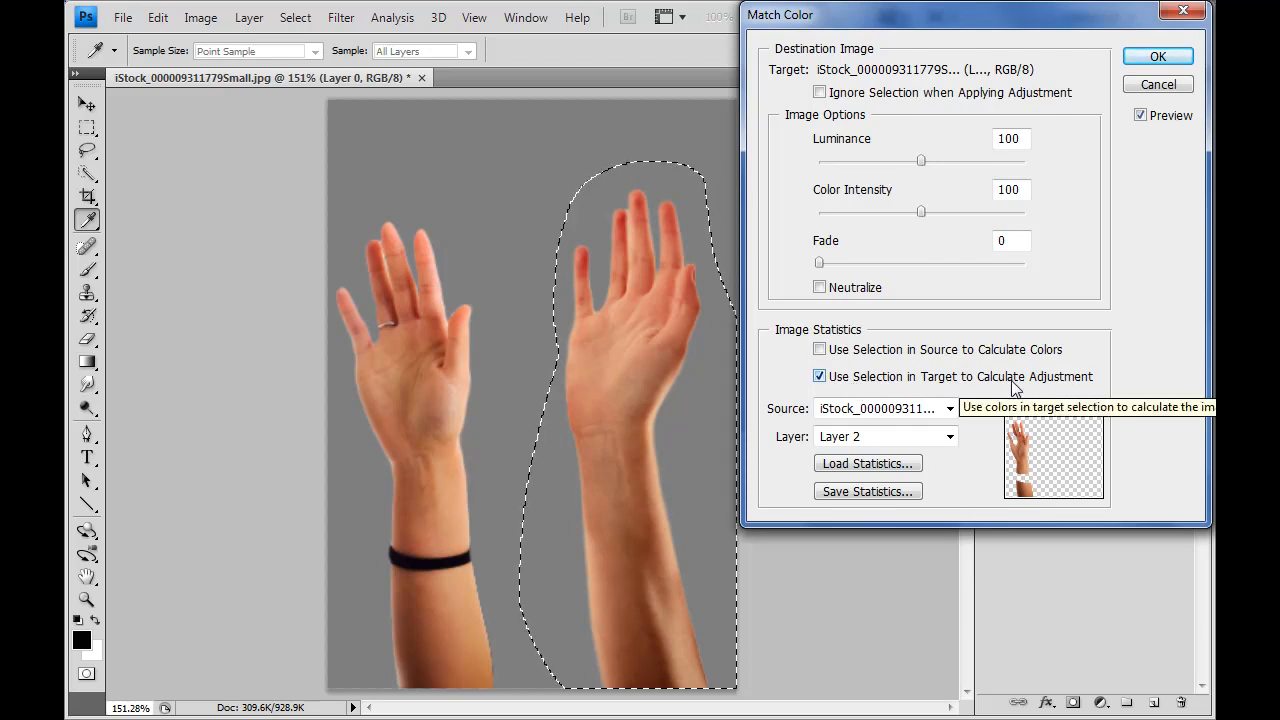
left_click(820, 376)
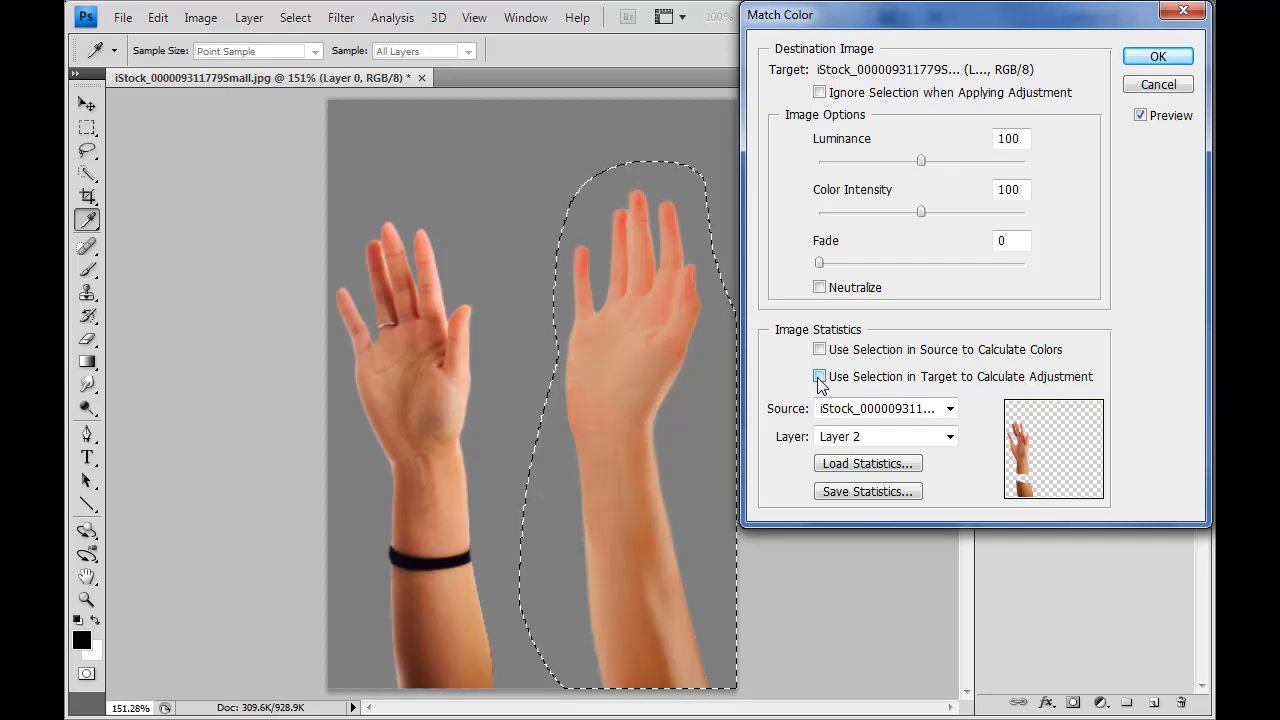
left_click(820, 376)
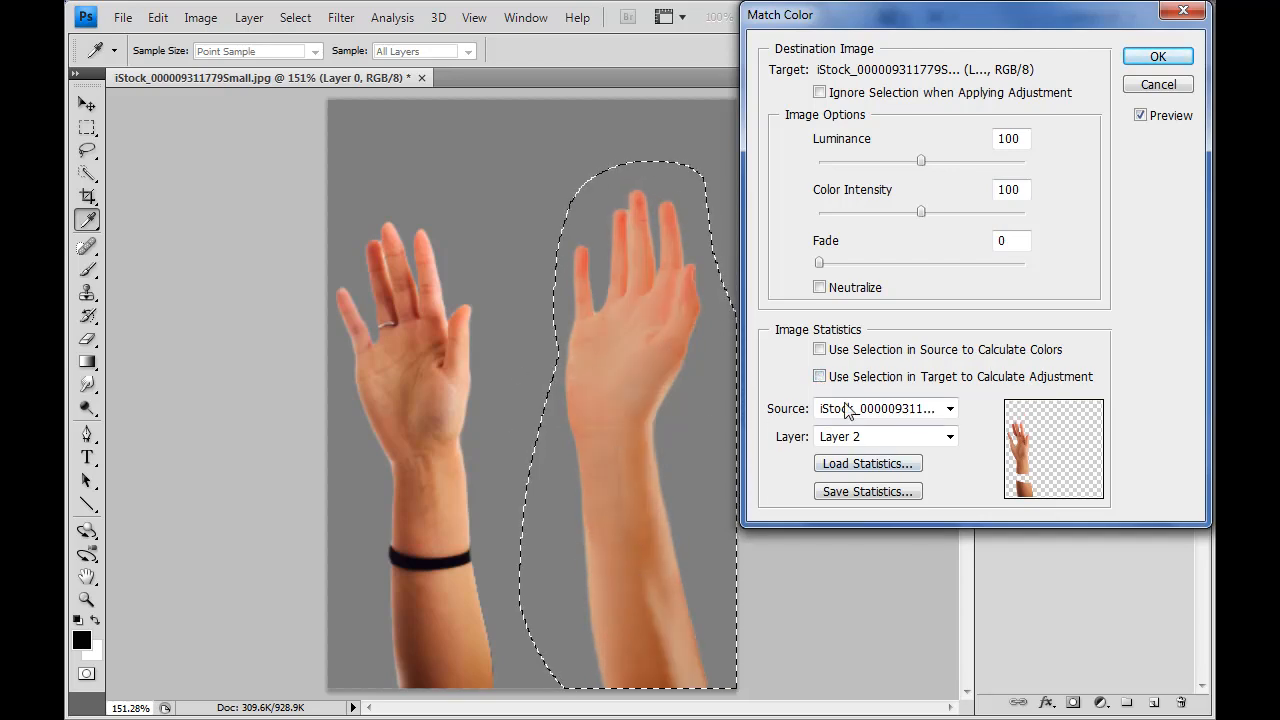
left_click(820, 376)
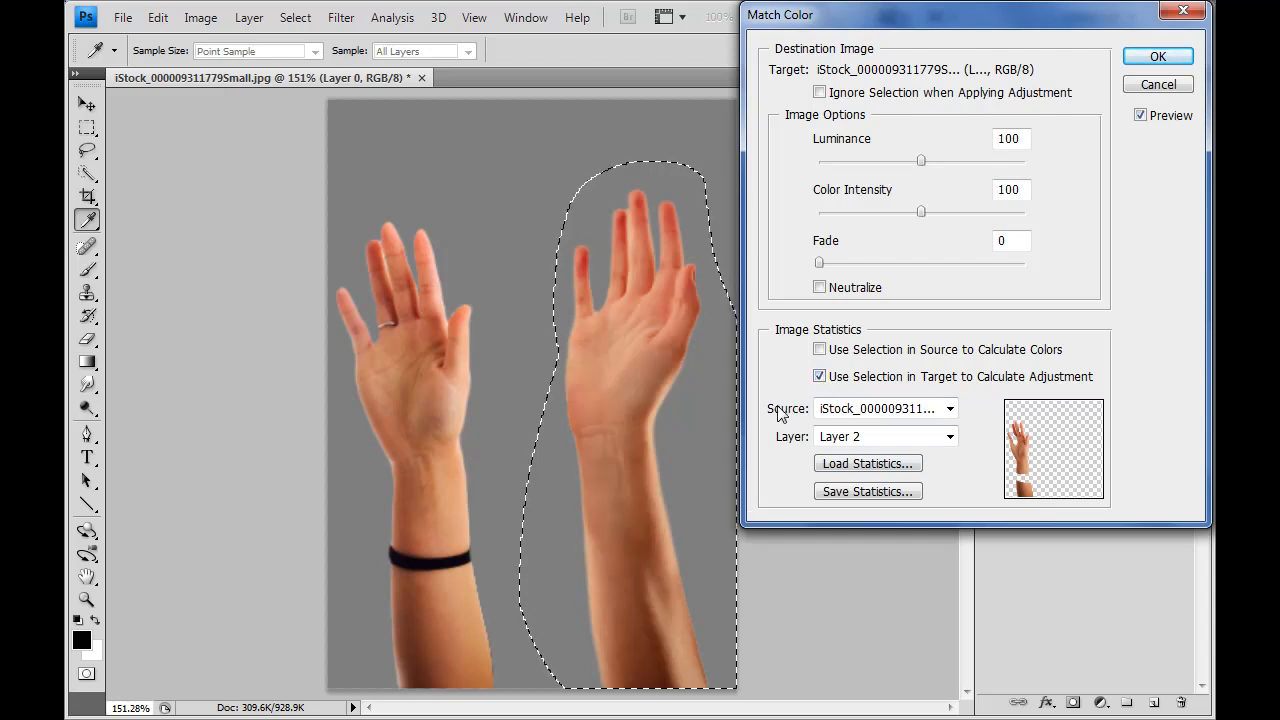
mouse_move(660, 596)
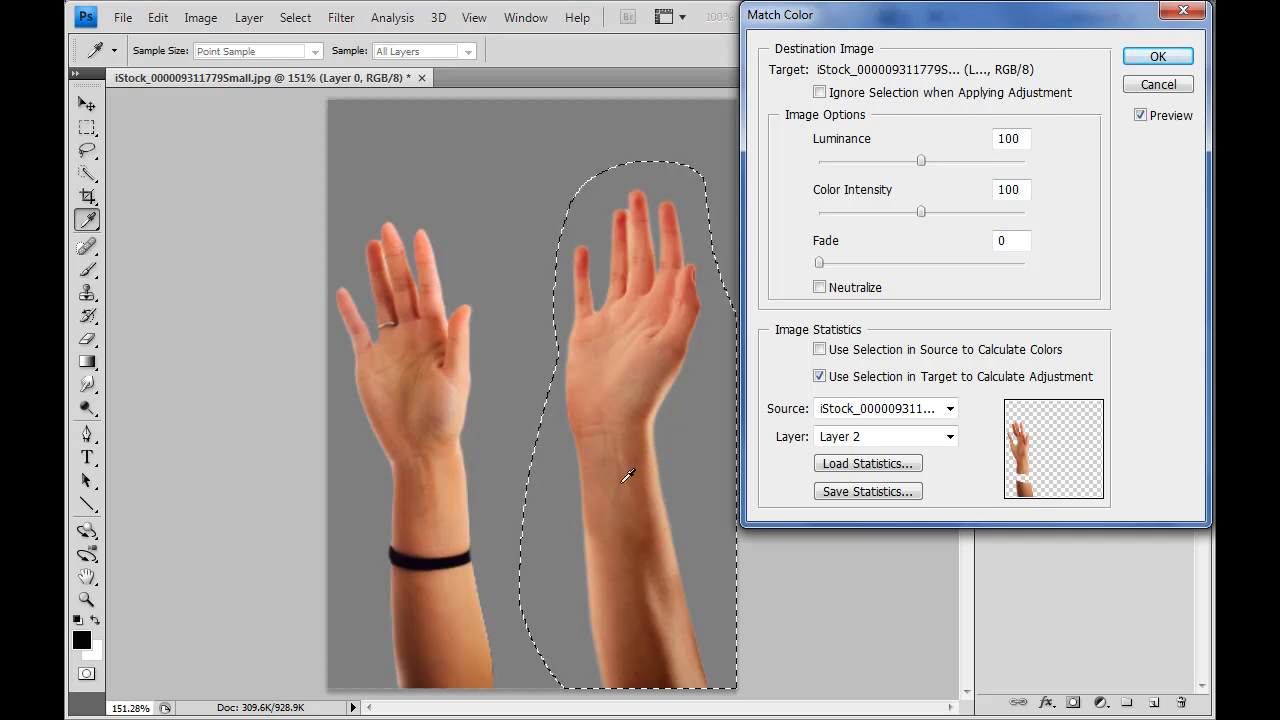
mouse_move(576, 396)
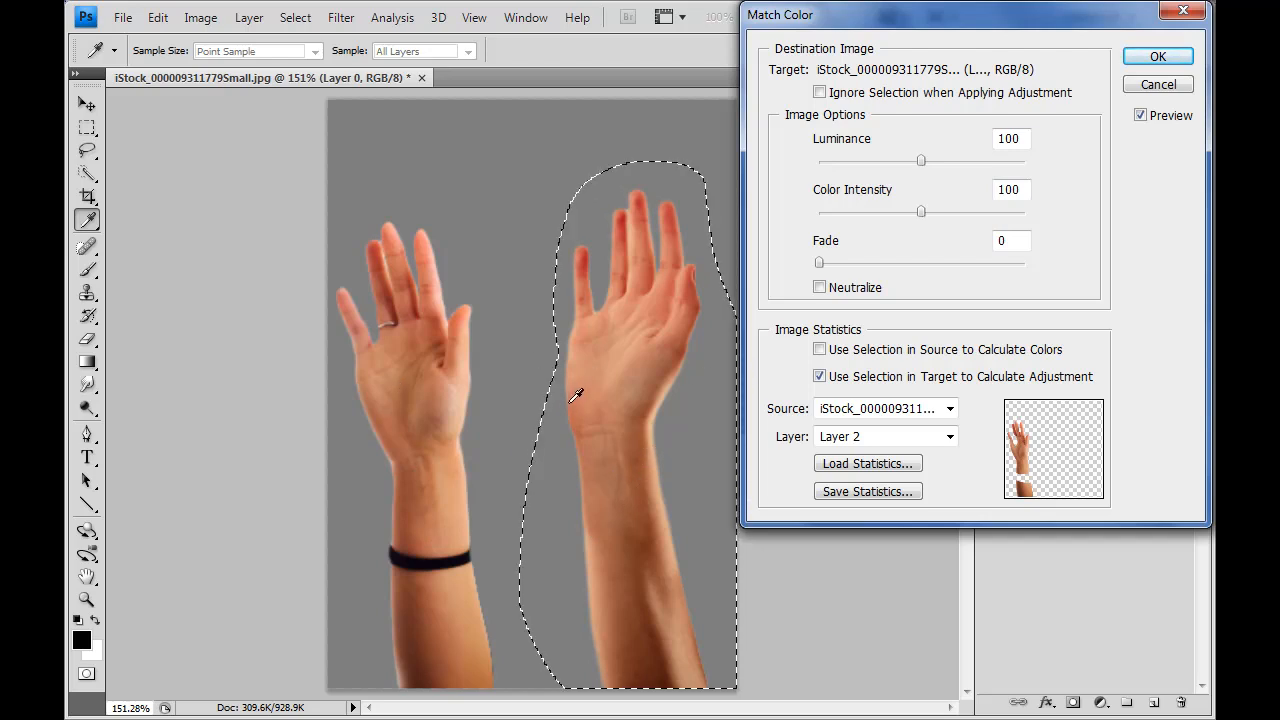
left_click(1156, 84)
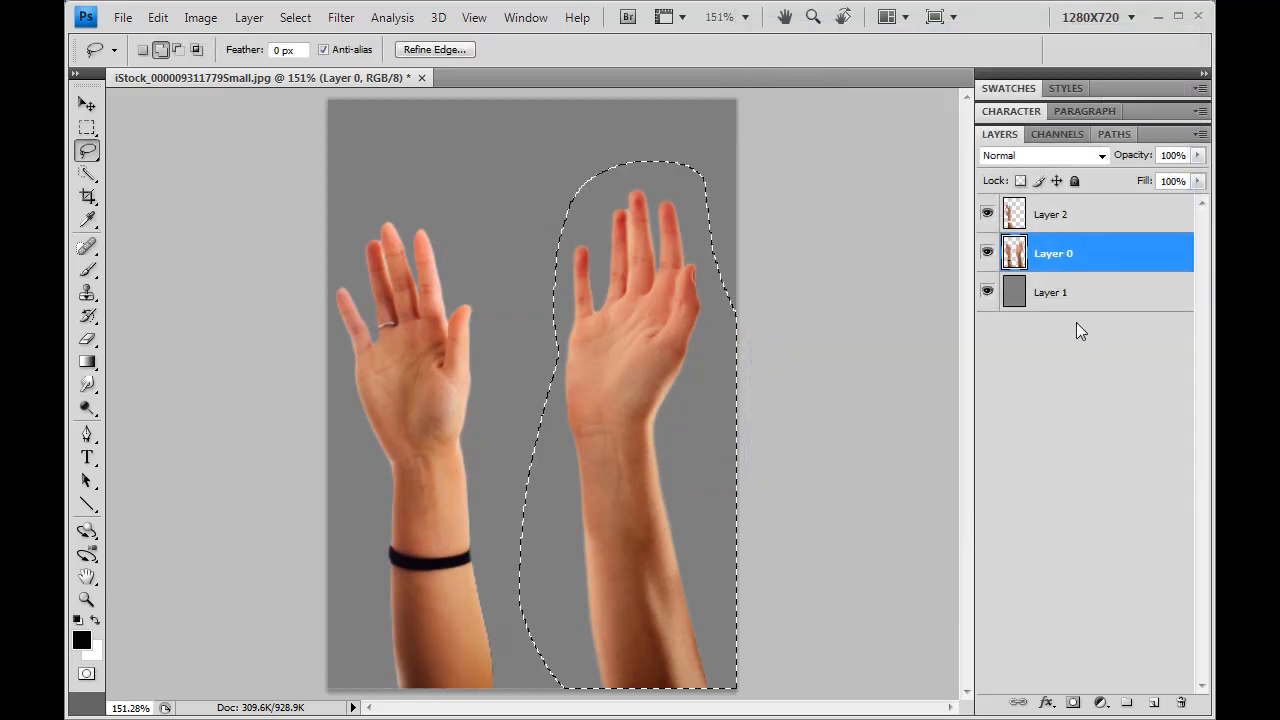
Step: Delete the Layer 2 skin sample and deselect the right hand
left_click(988, 212)
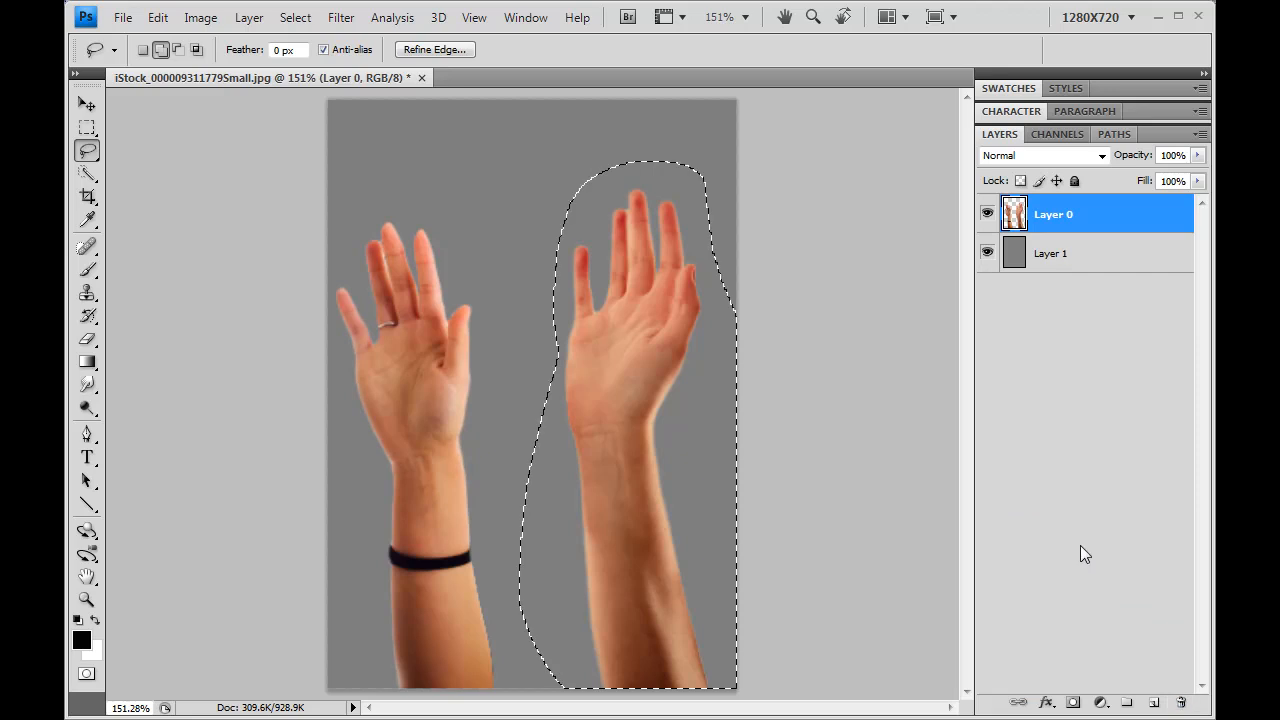
left_click(296, 16)
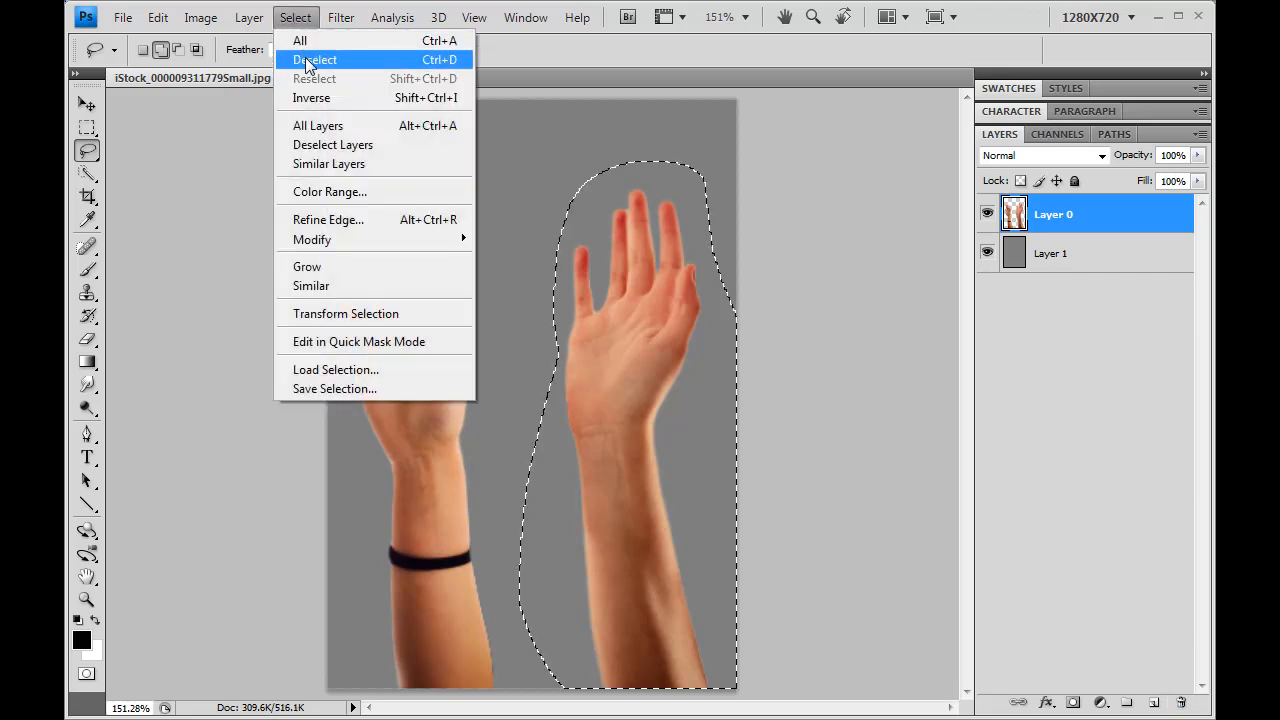
left_click(314, 60)
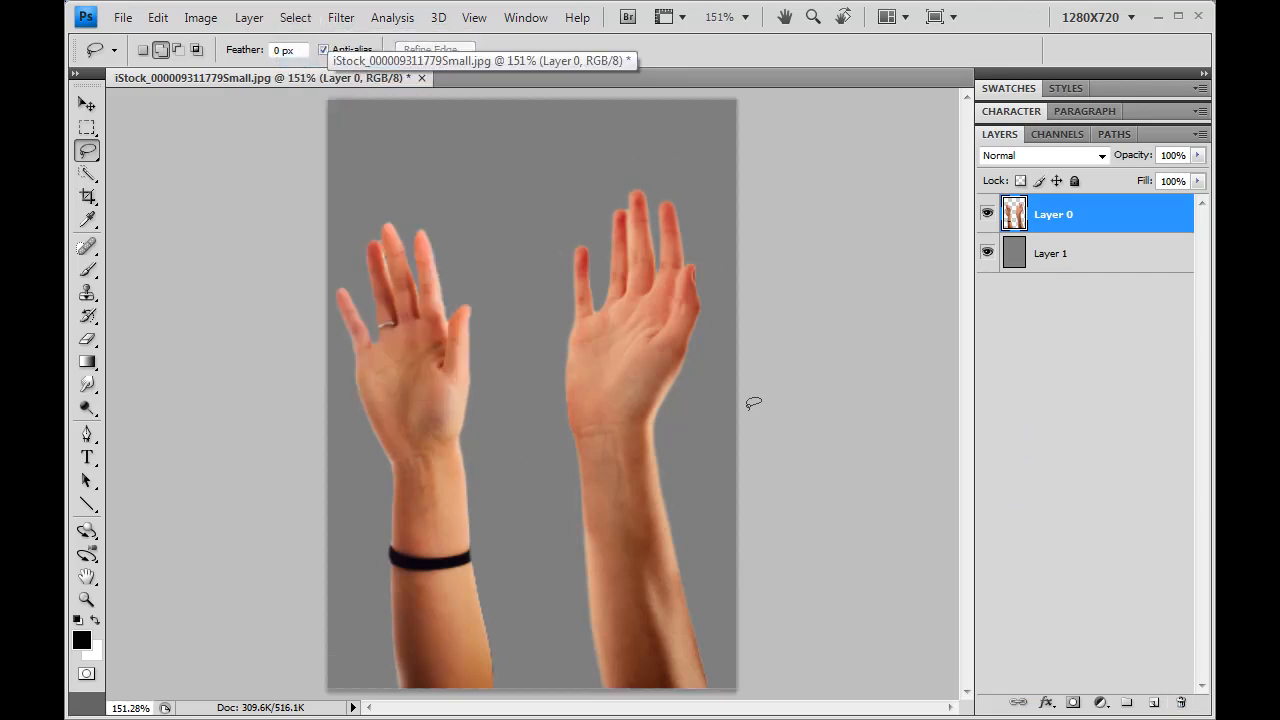
mouse_move(746, 392)
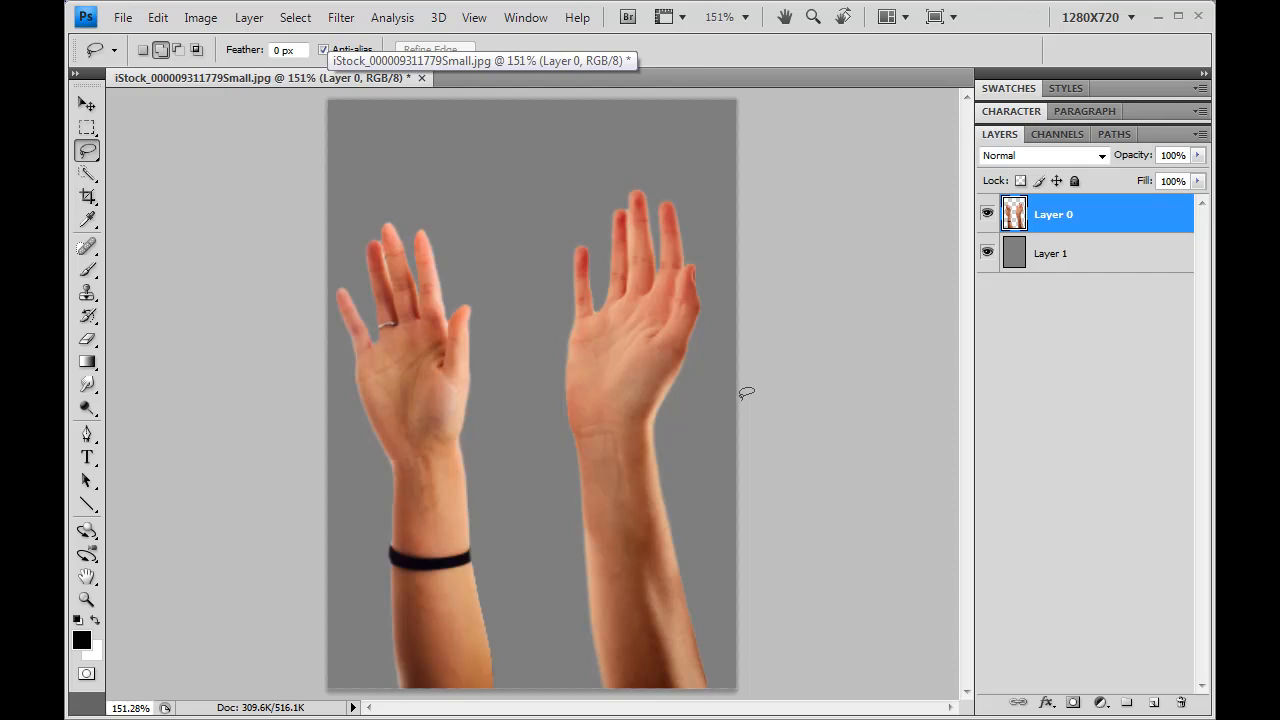